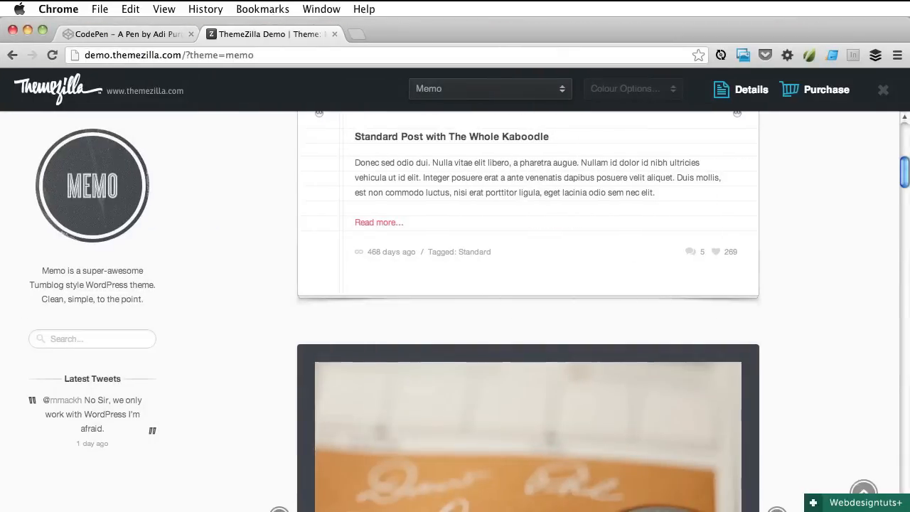
mouse_move(307, 290)
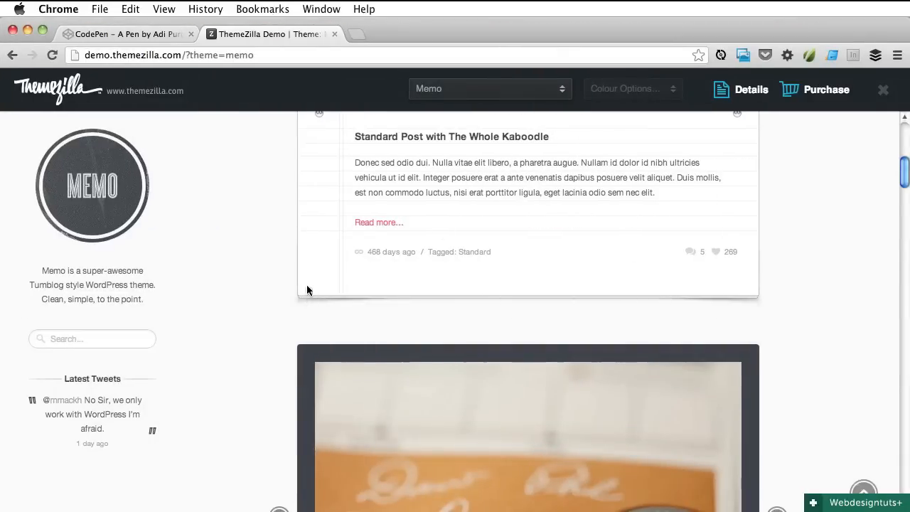
mouse_move(270, 103)
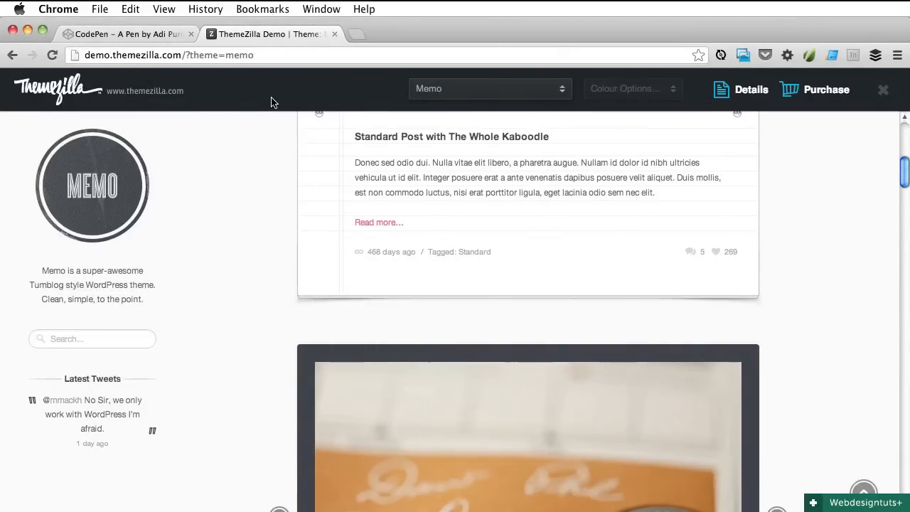
mouse_move(517, 297)
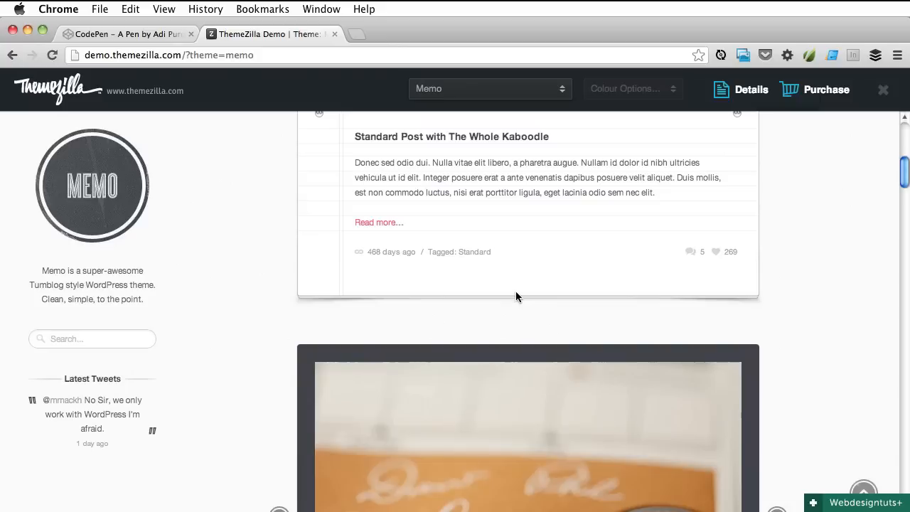
mouse_move(585, 318)
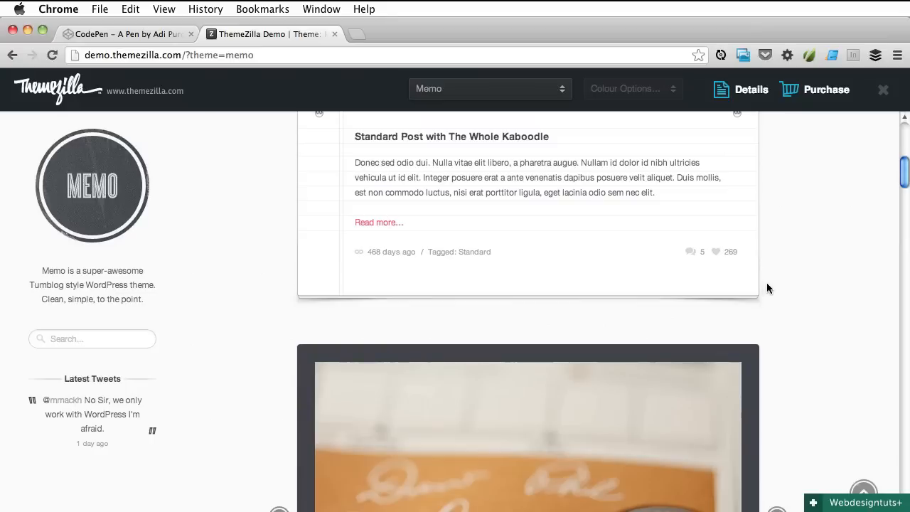
mouse_move(554, 315)
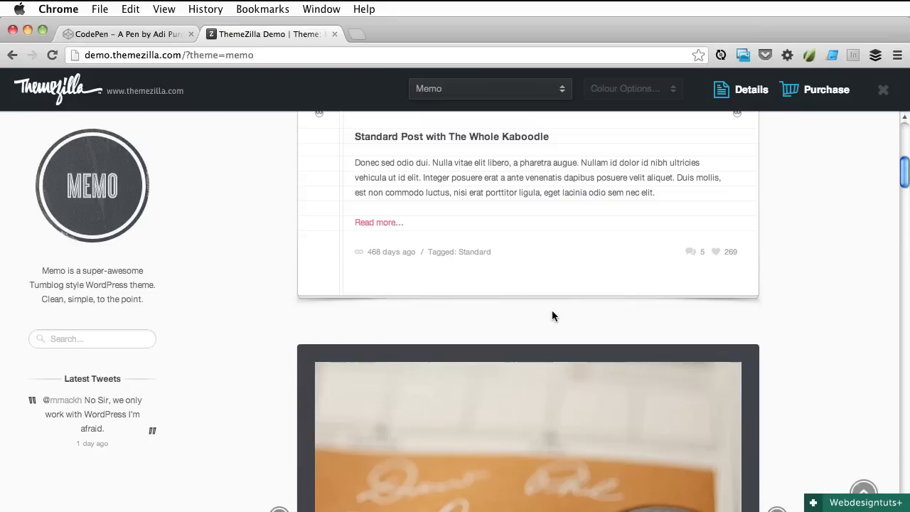
mouse_move(559, 301)
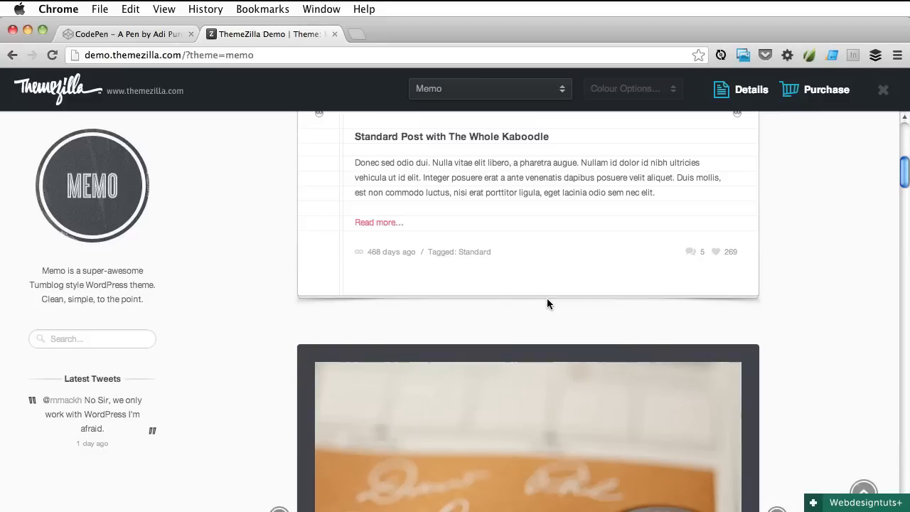
mouse_move(543, 307)
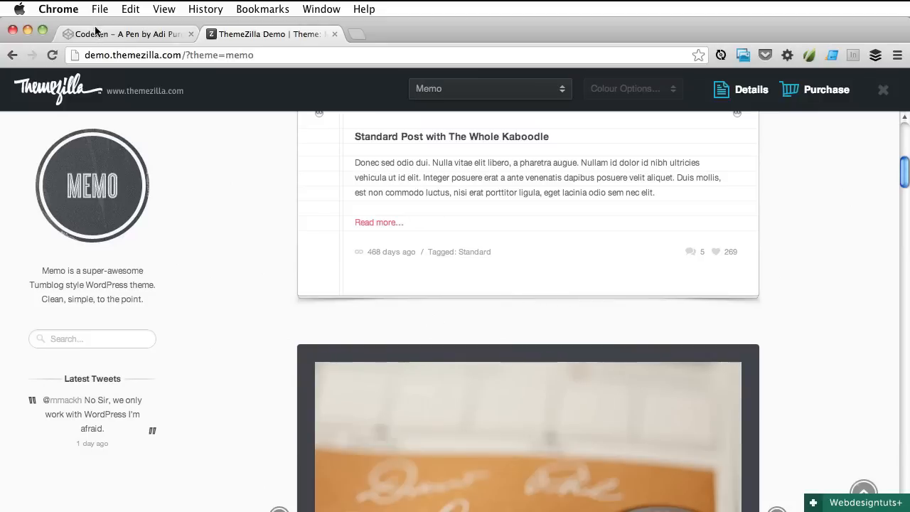
- Add a .box rule with width: 100px, height: 100px and text-align: center
click(128, 34)
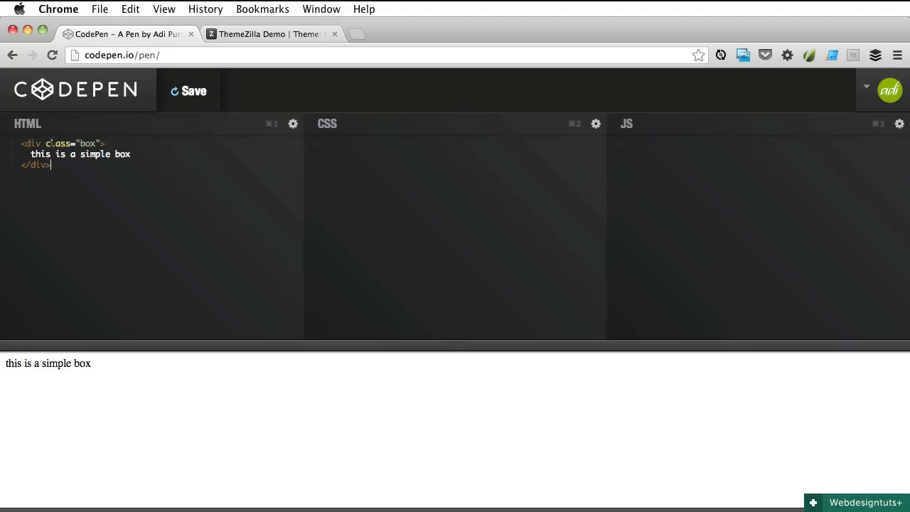
drag(32, 154, 113, 153)
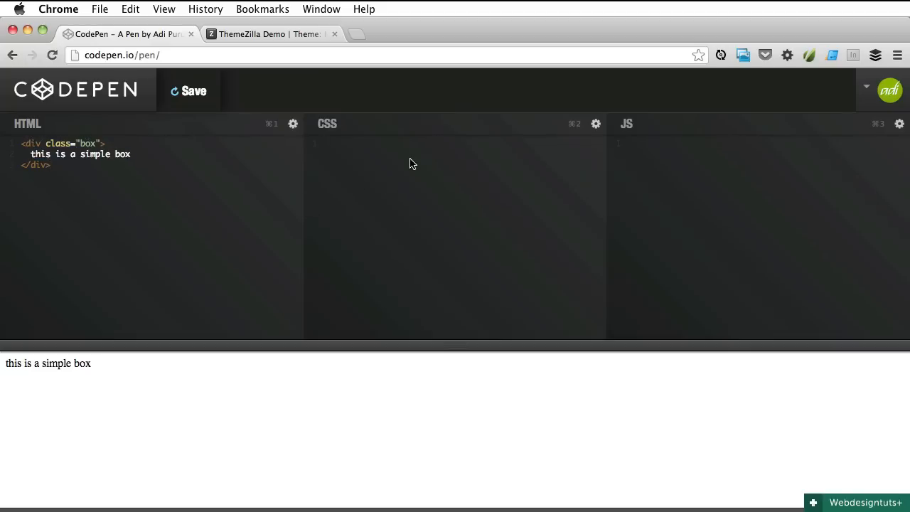
text(.box {})
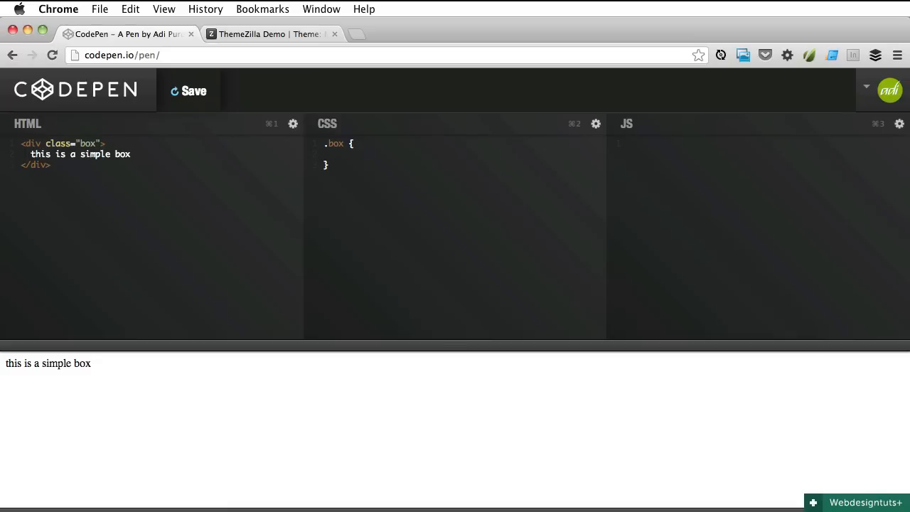
text(width:)
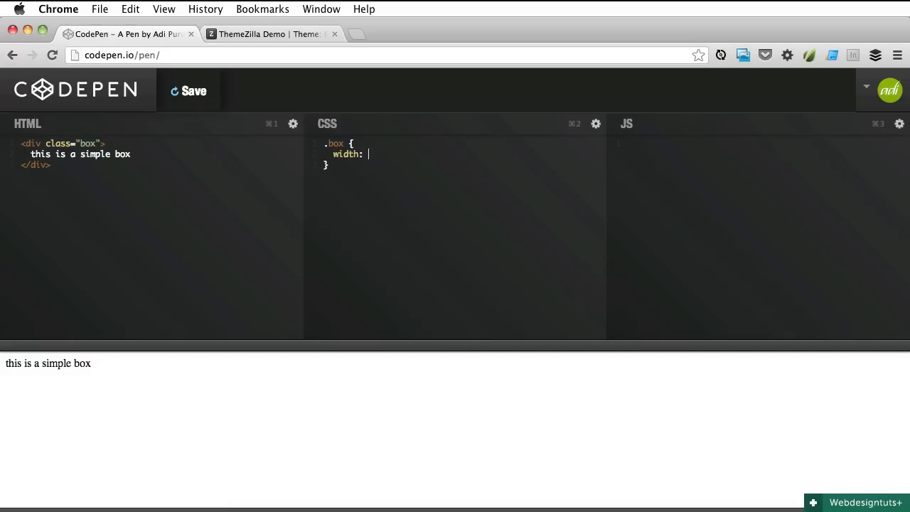
text(100px;)
text(height: 1)
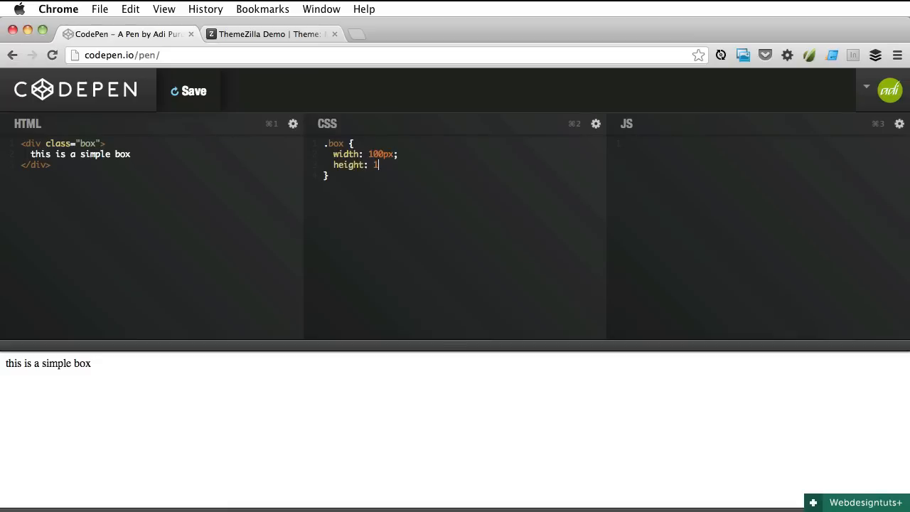
text(00px;)
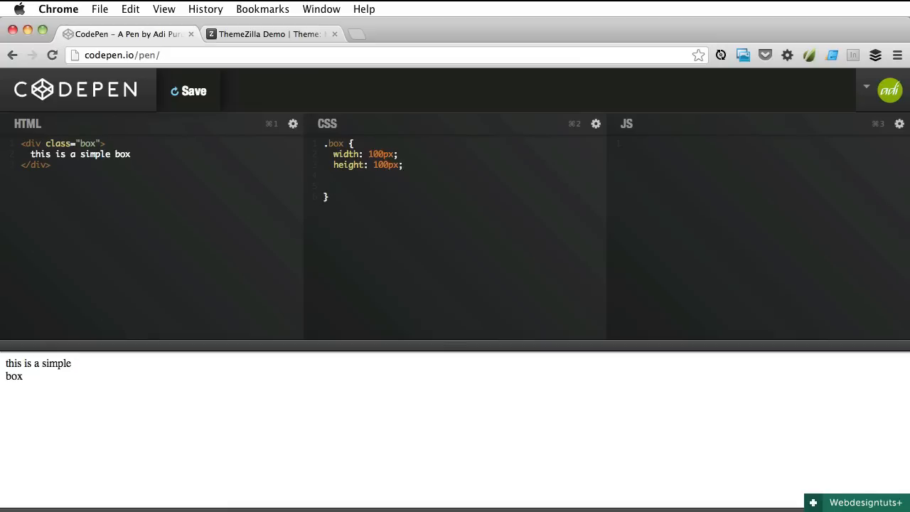
text(text-)
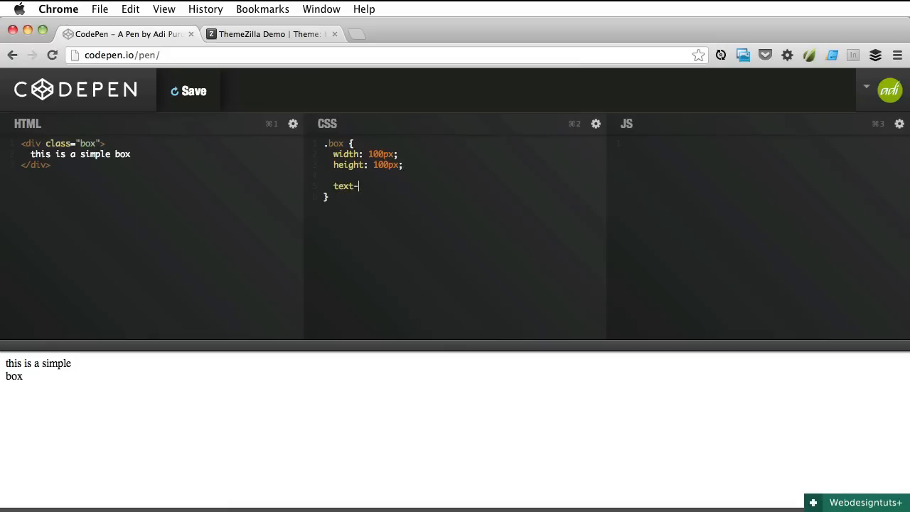
text(align: center;)
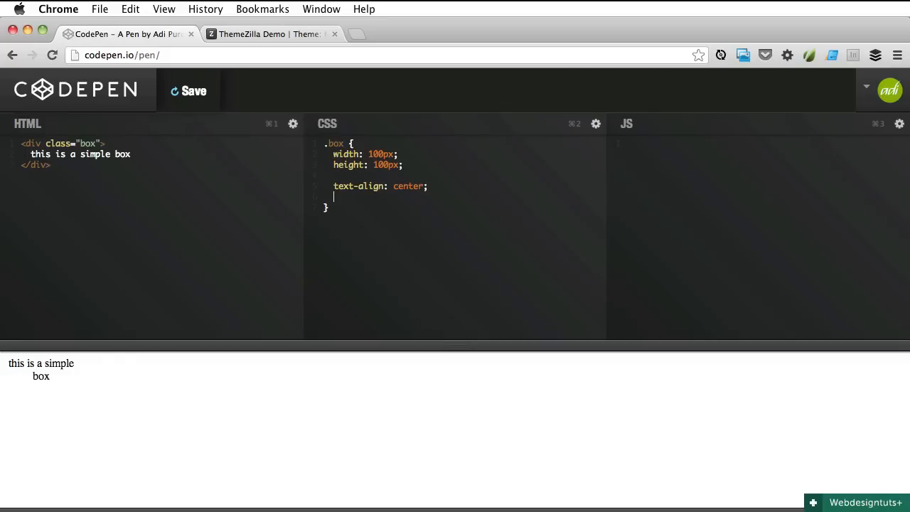
- Add border: 1px solid #ccc, margin: 50px auto and padding: 10px to .box
text(border: 1p)
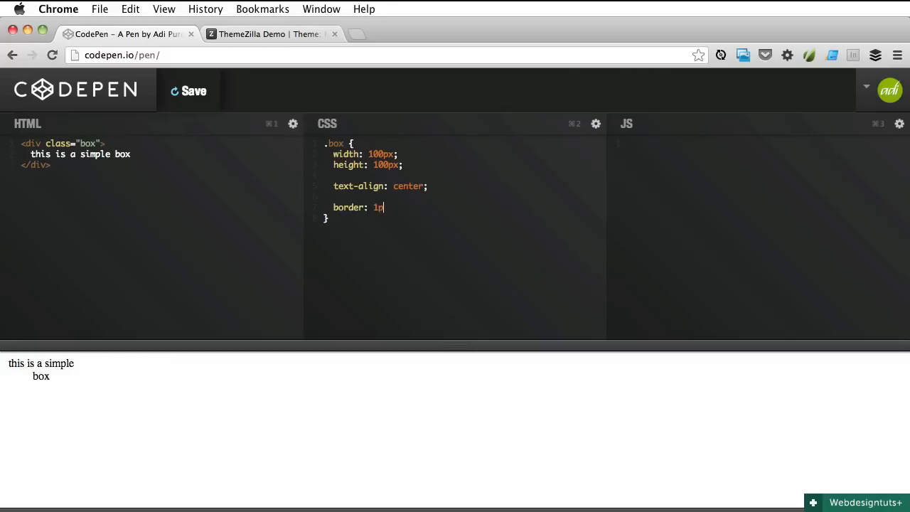
text(x solid #ccc)
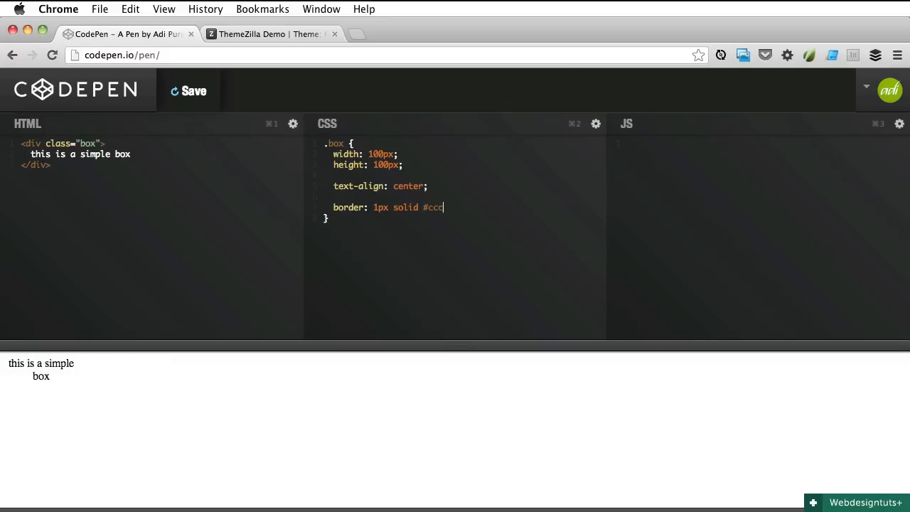
text(;)
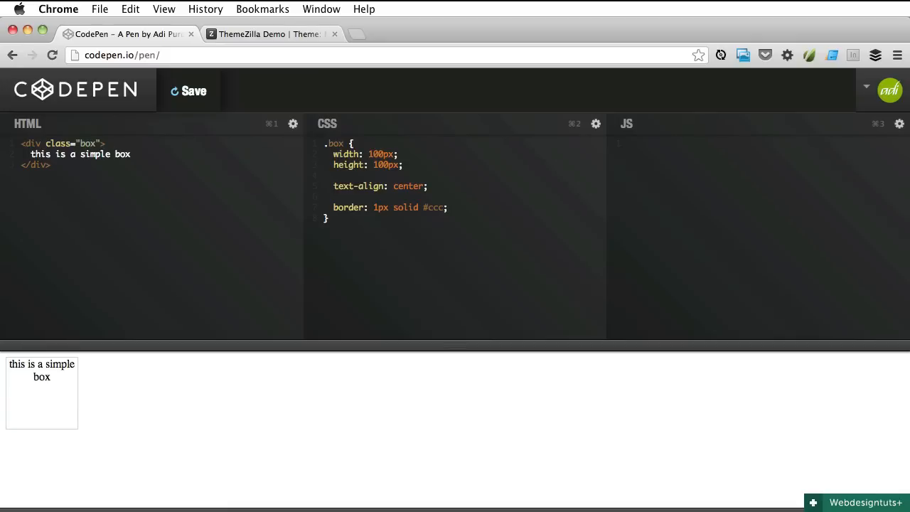
text(margin)
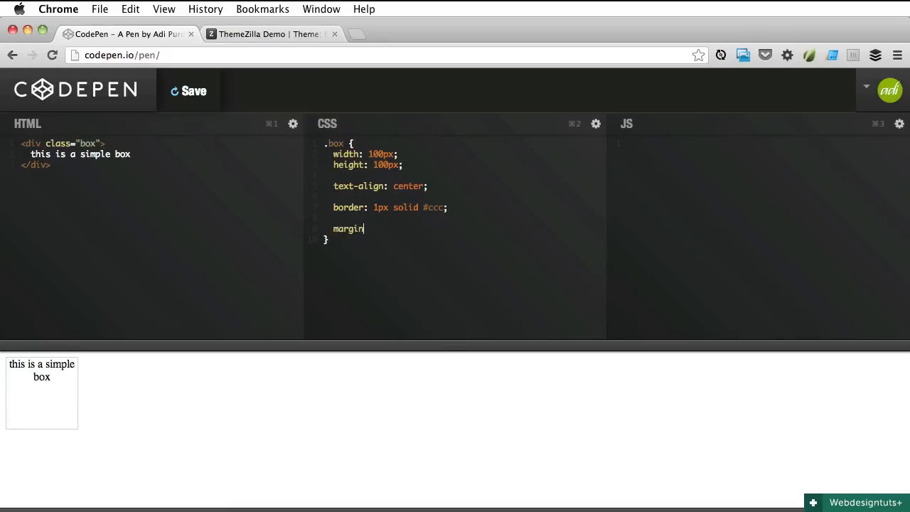
text(: 50px auto)
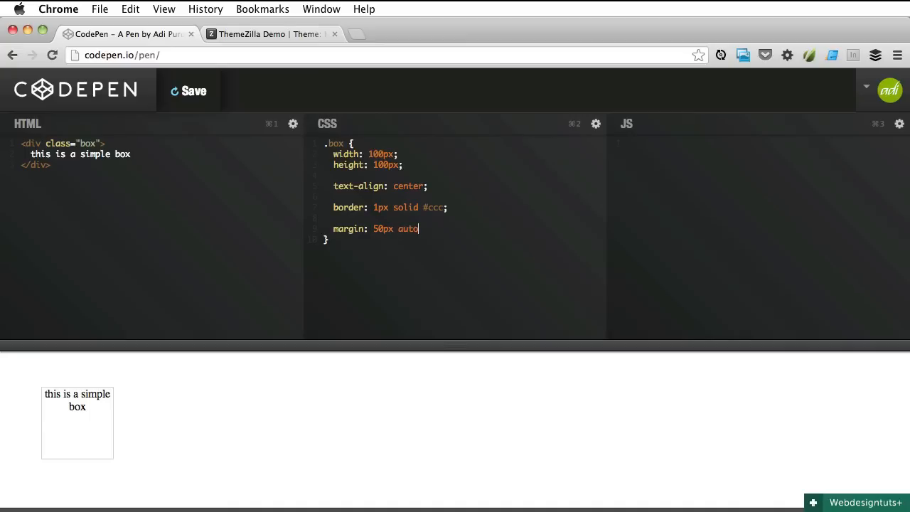
text(;)
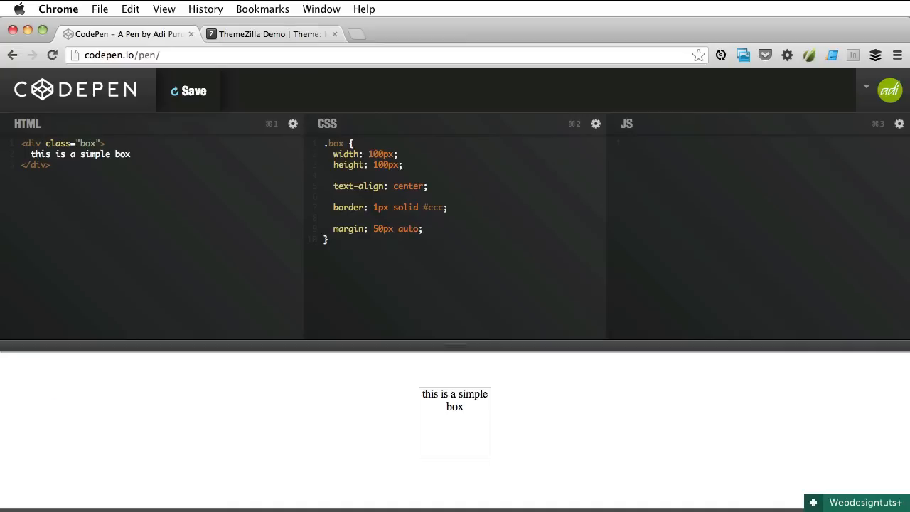
text(paddin)
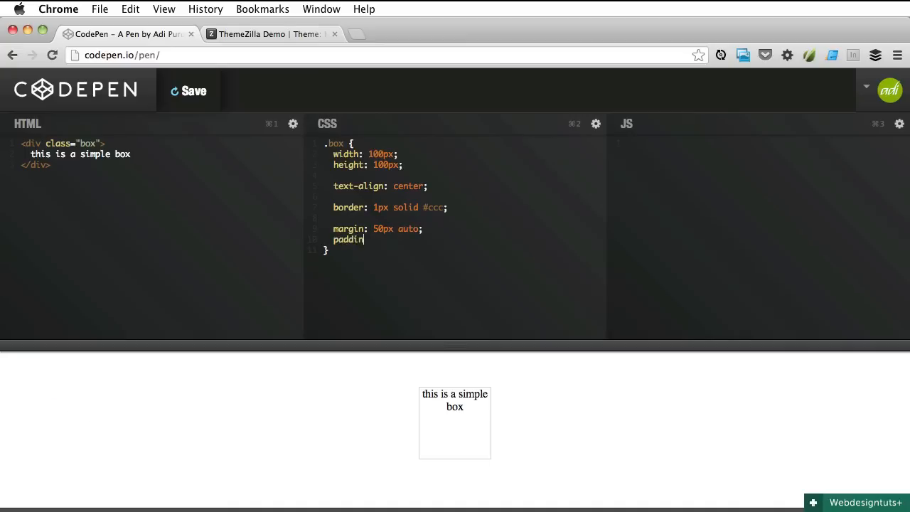
text(g: 10px;)
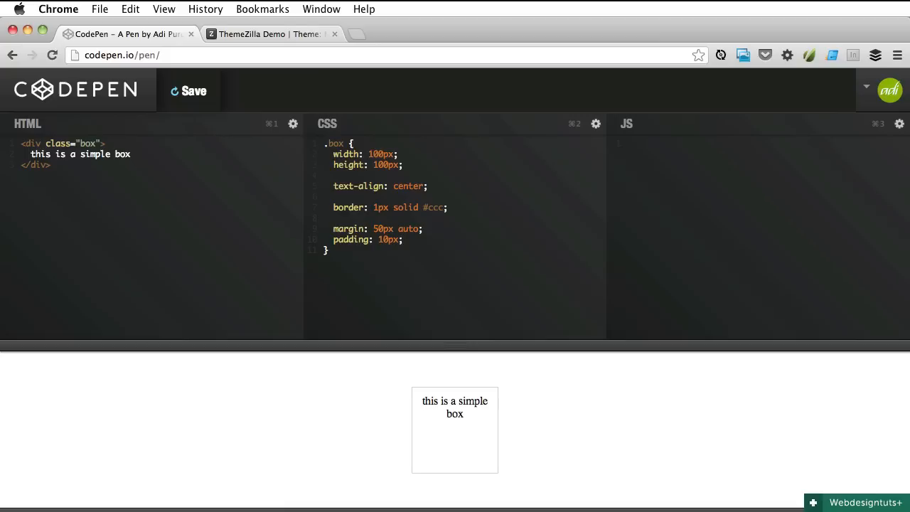
mouse_move(442, 423)
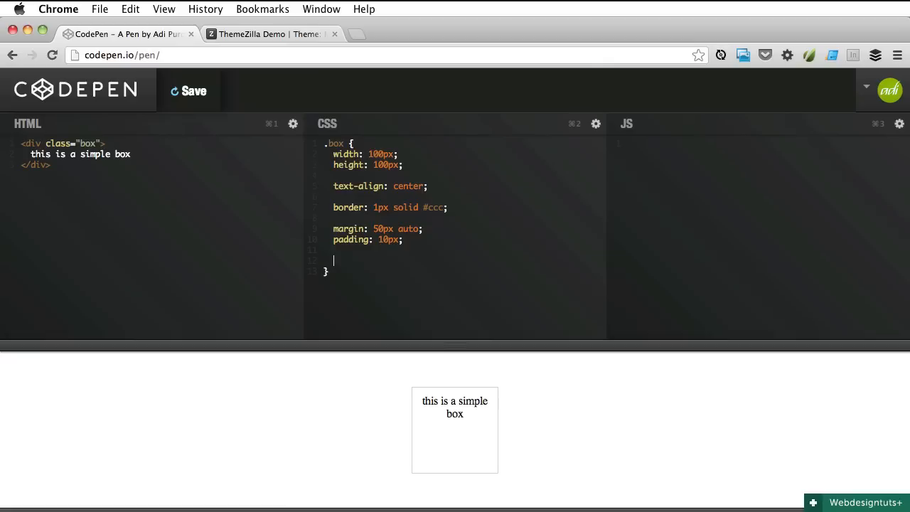
- Add box-sizing: border-box to .box so border and padding fit inside 100px
text(box)
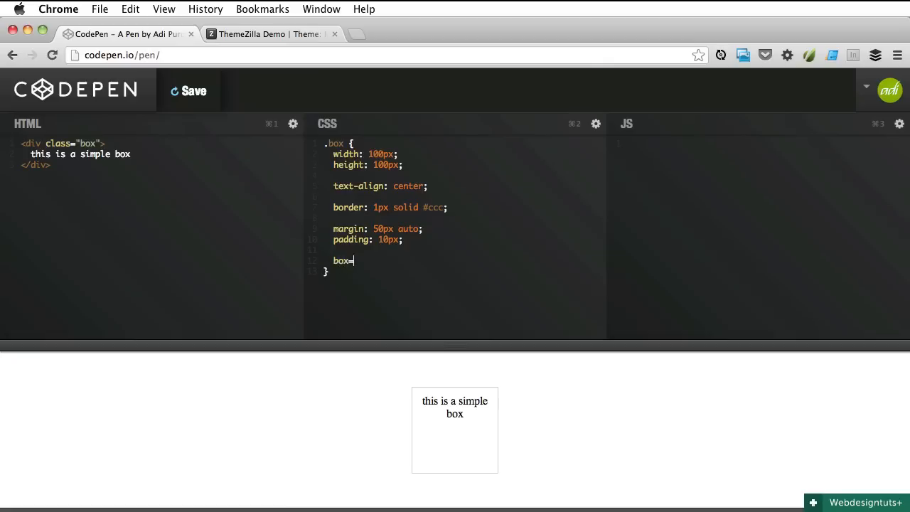
text(-sizin)
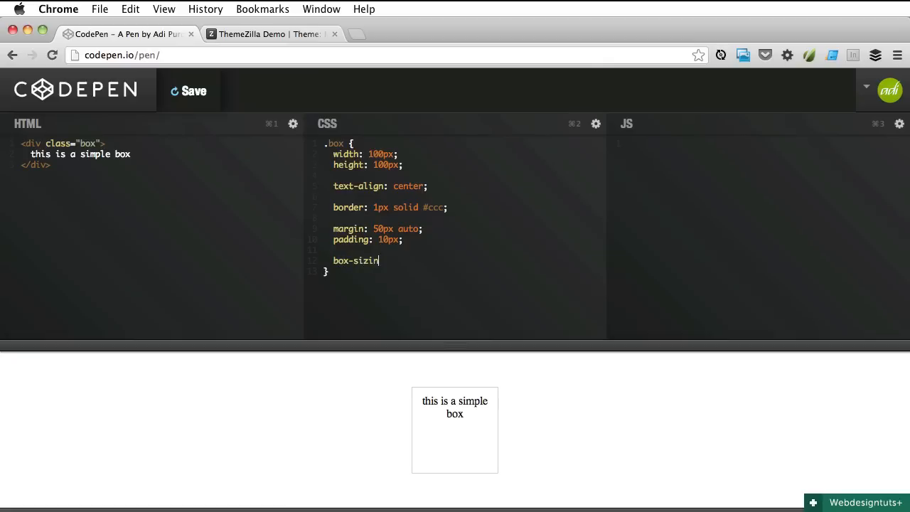
text(g: borde)
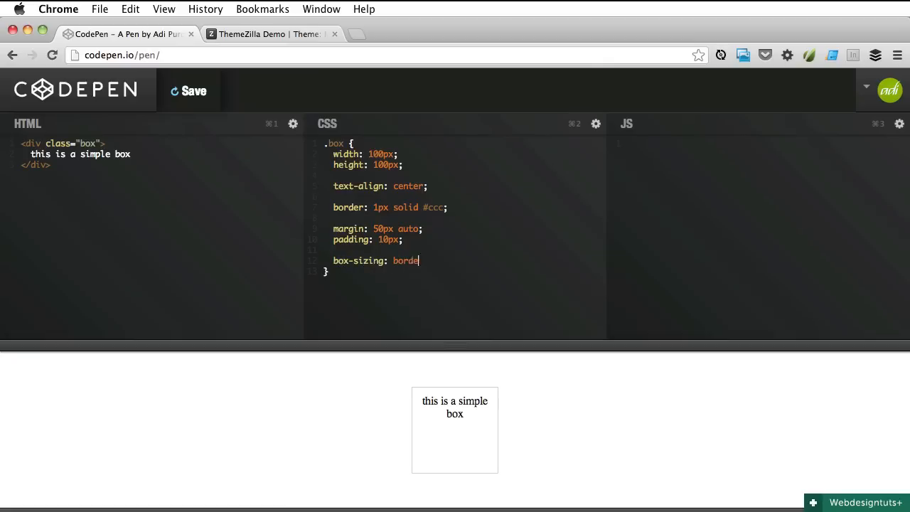
text(r-box;)
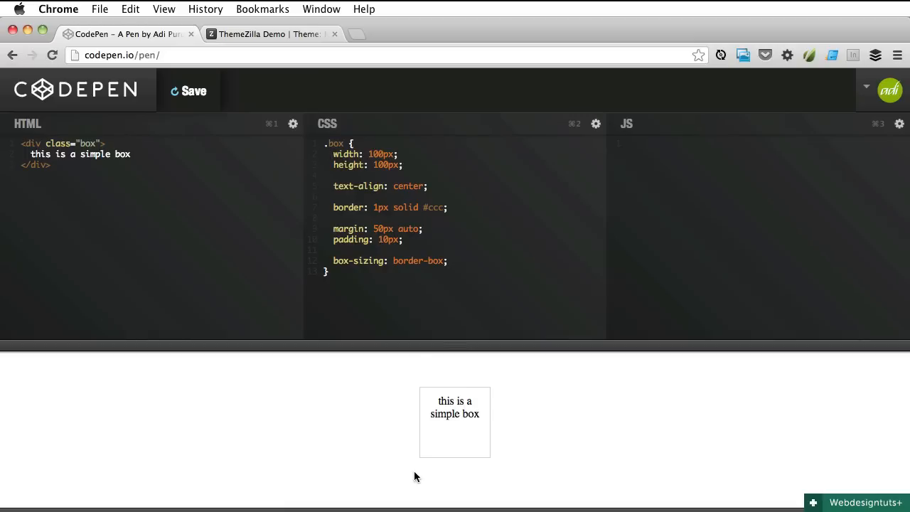
mouse_move(492, 461)
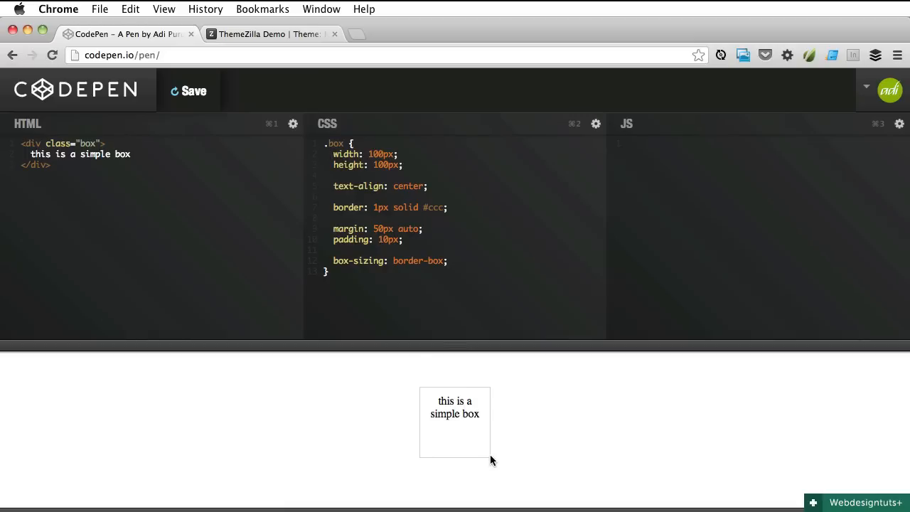
mouse_move(448, 448)
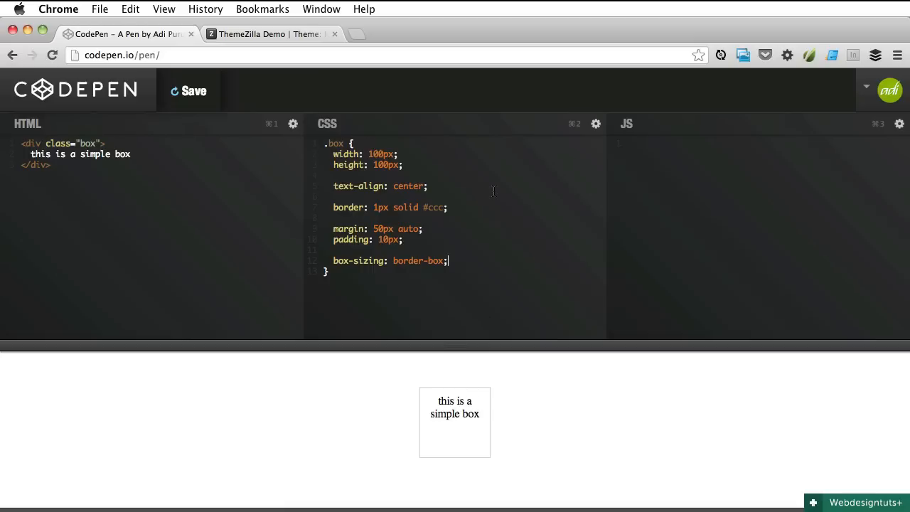
- View the Memo theme's stacked-paper post card in the ThemeZilla demo
click(270, 34)
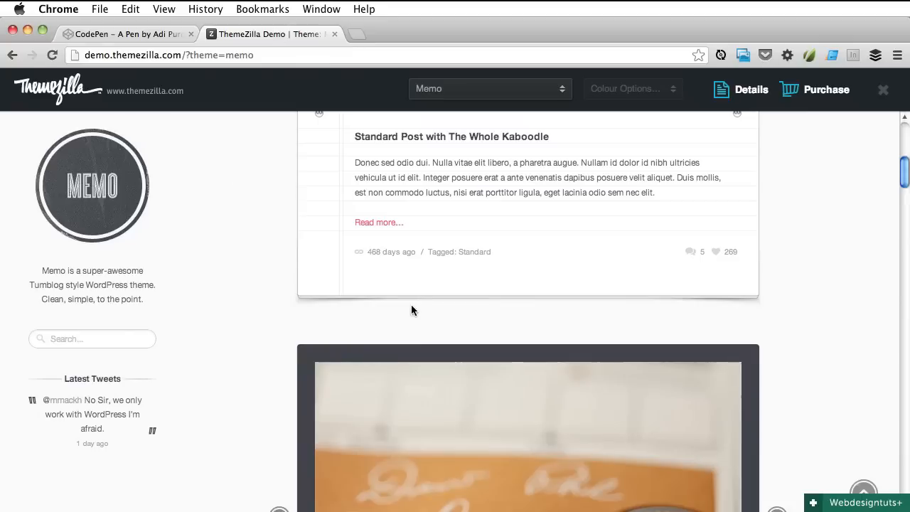
mouse_move(418, 301)
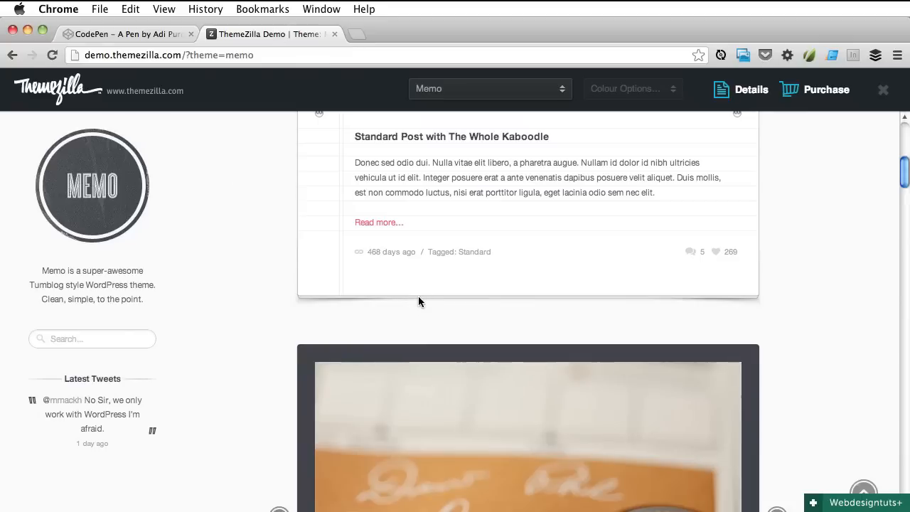
mouse_move(481, 322)
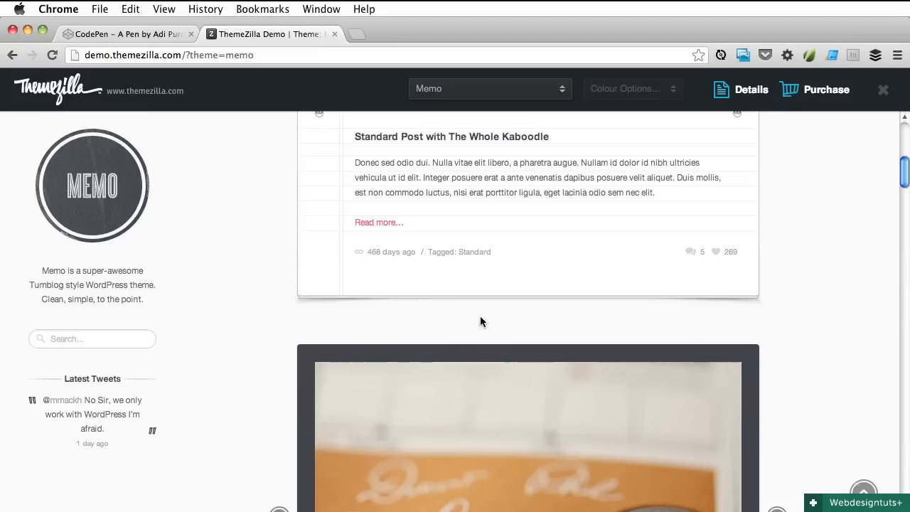
mouse_move(494, 310)
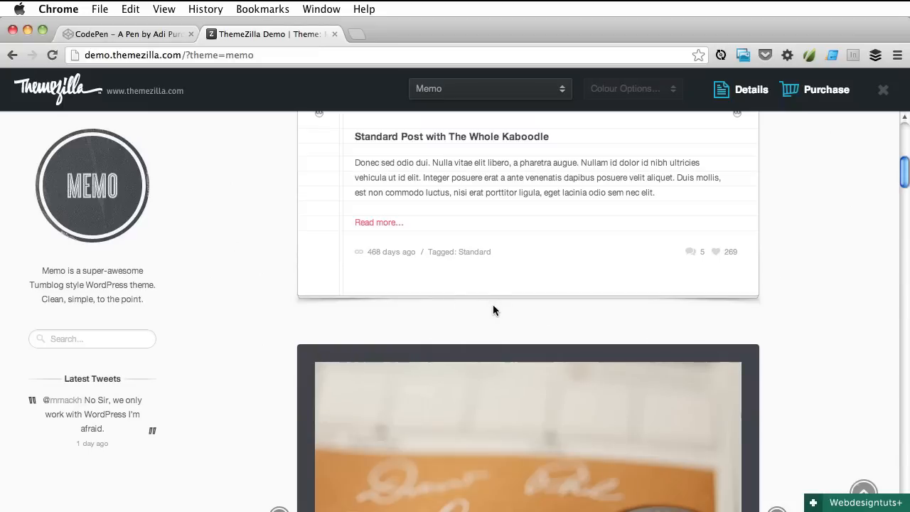
mouse_move(500, 307)
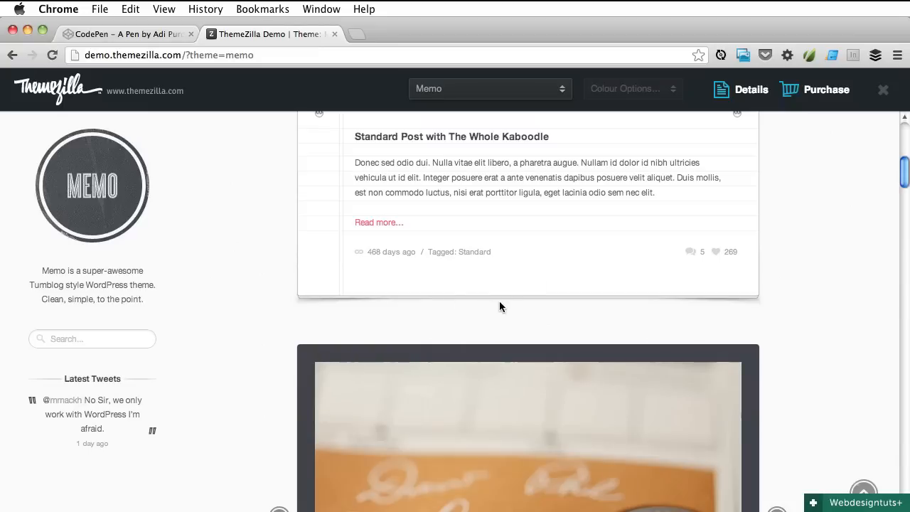
mouse_move(496, 276)
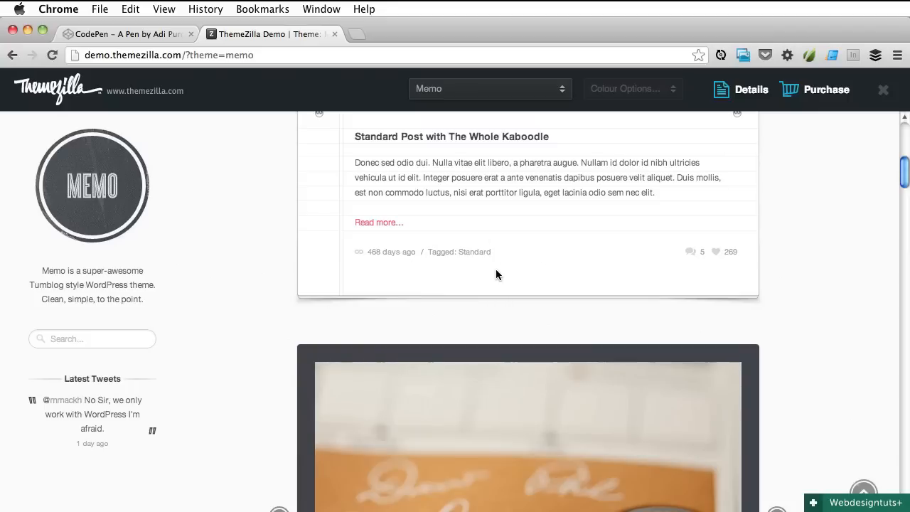
mouse_move(293, 281)
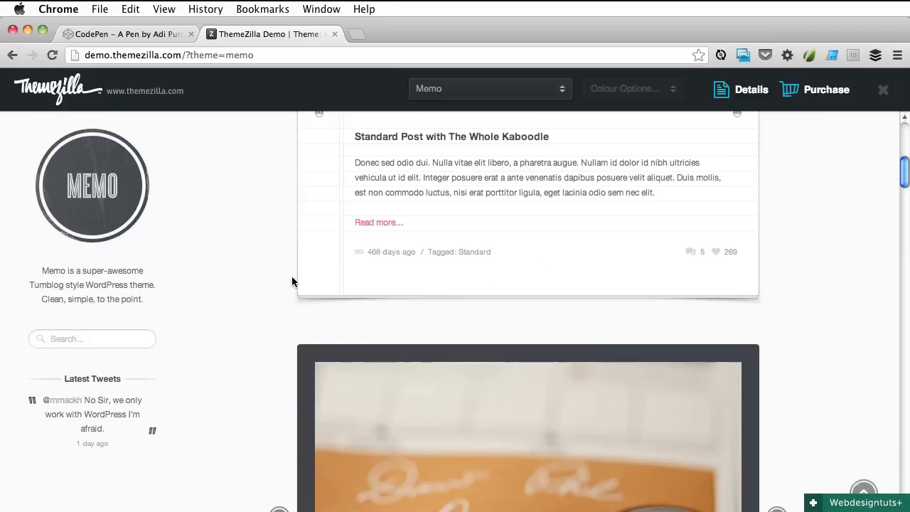
mouse_move(704, 309)
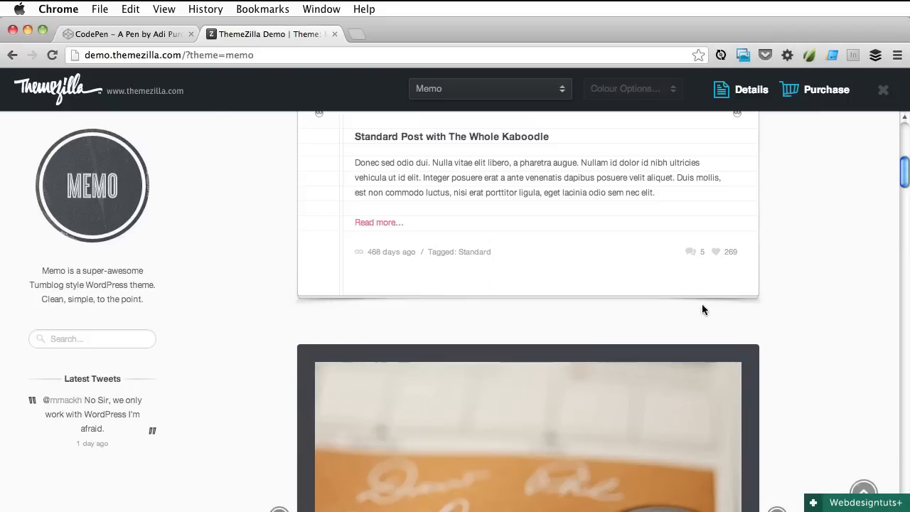
- Add position: relative to the .box rule in the pen
click(128, 34)
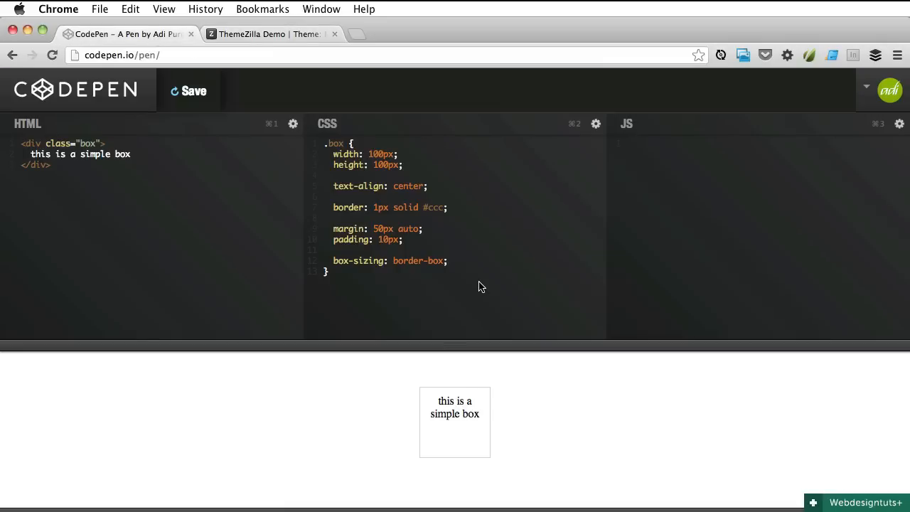
click(446, 260)
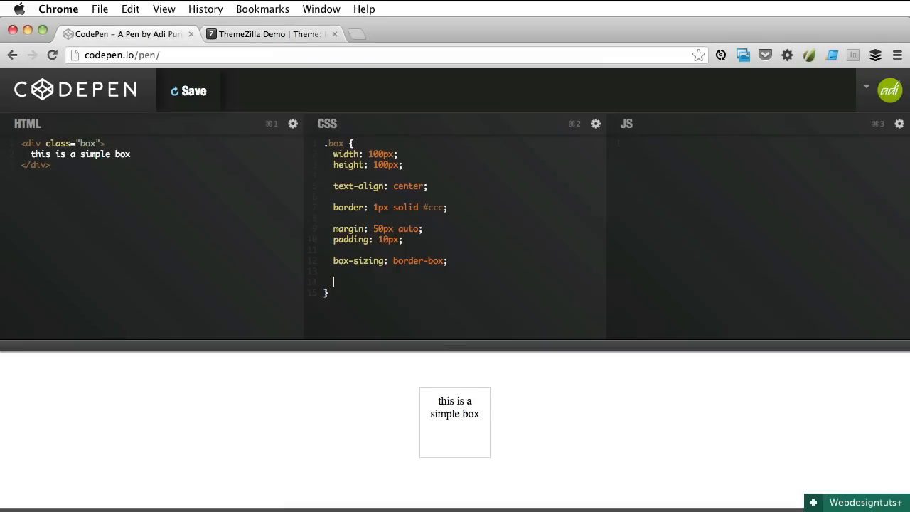
text(position)
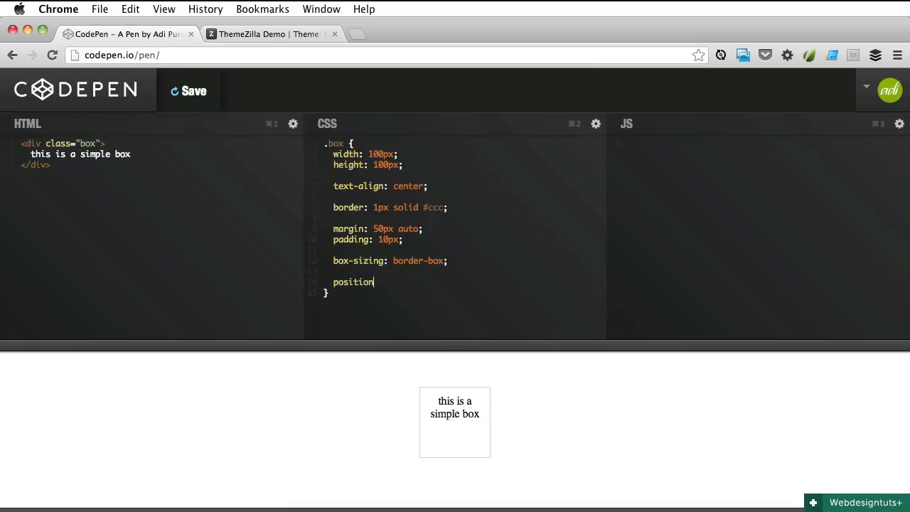
text(: relat)
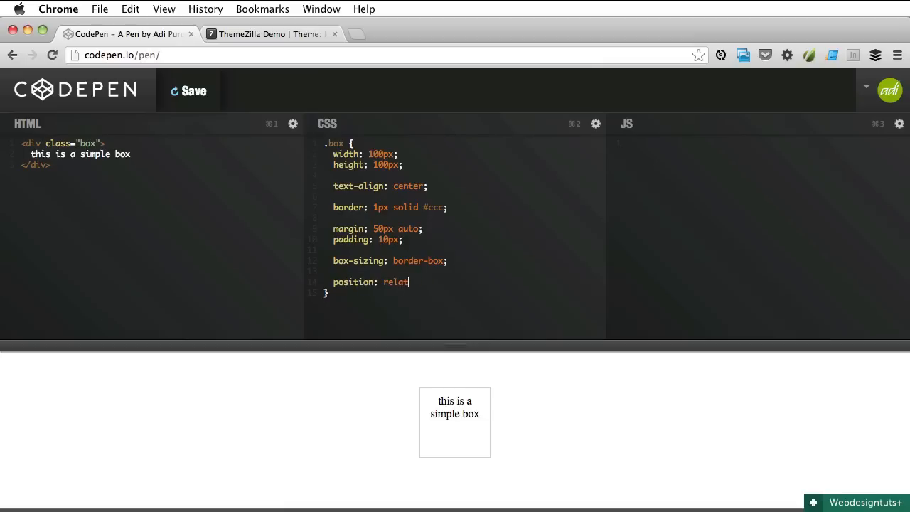
text(ive;)
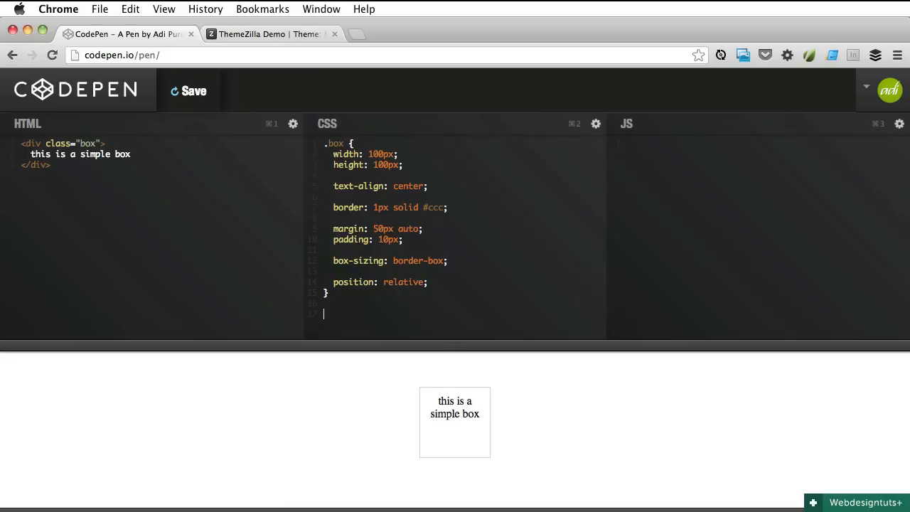
- Start a .box::before, .box::after rule with box-sizing: border-box
text(.box)
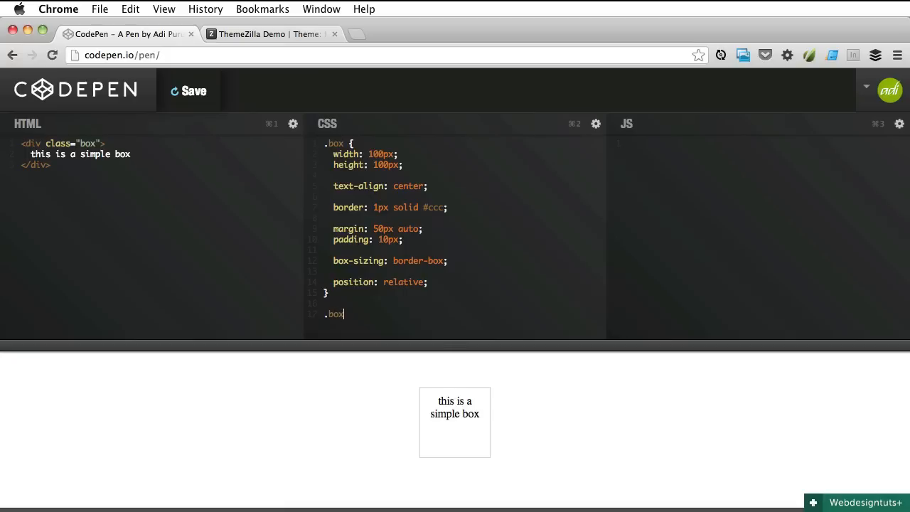
text(::before,)
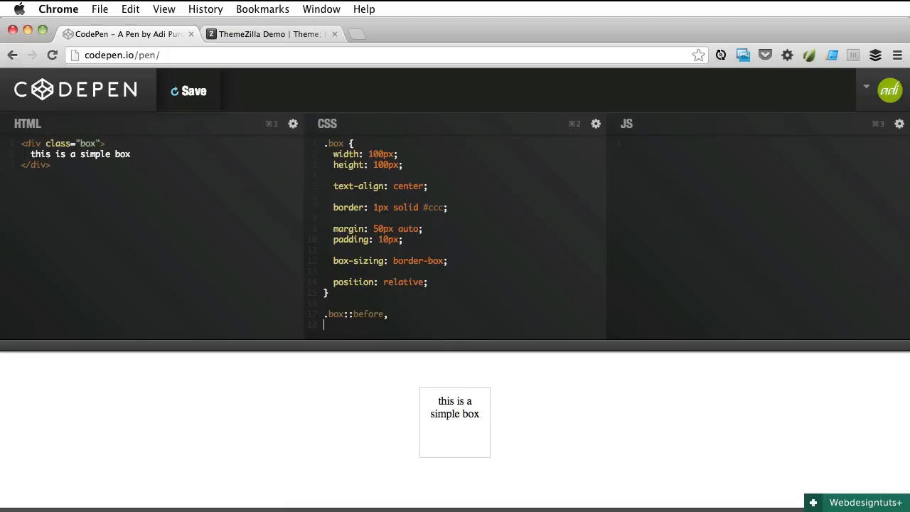
text(.box::after)
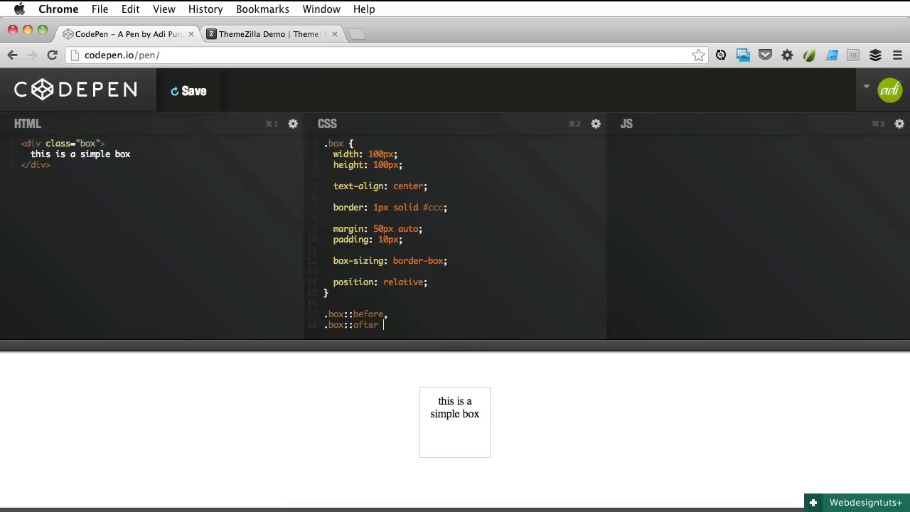
text({)
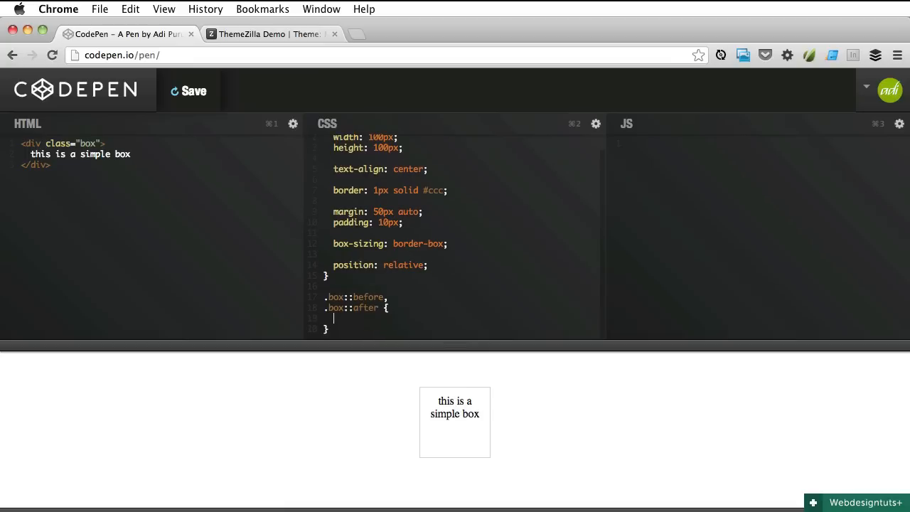
text(box-sizing:)
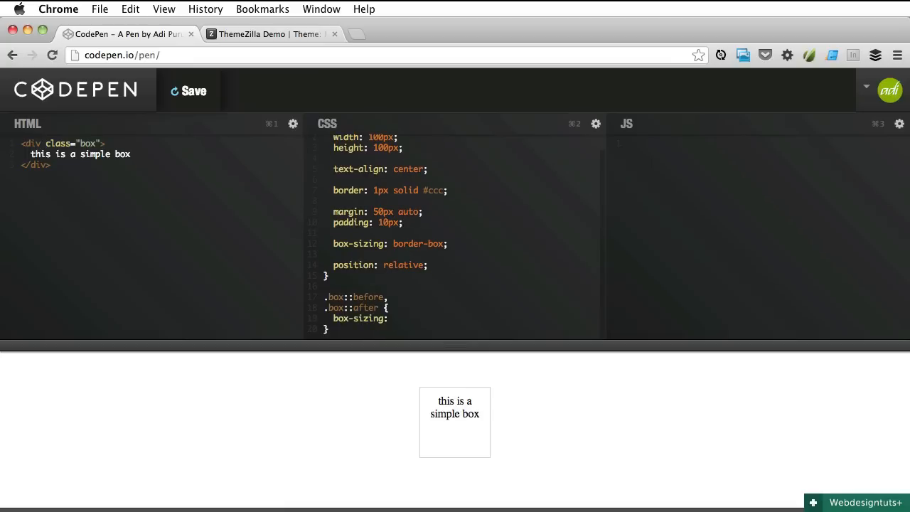
text(b)
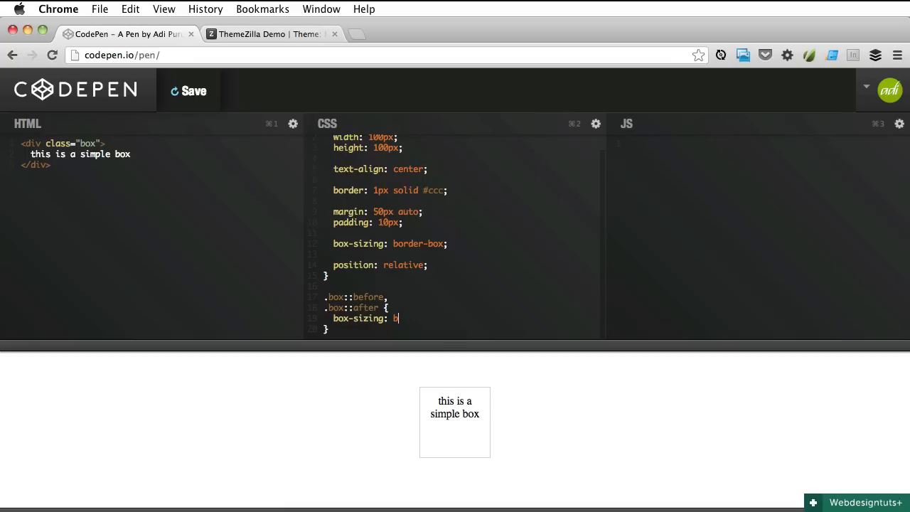
text(order-box;)
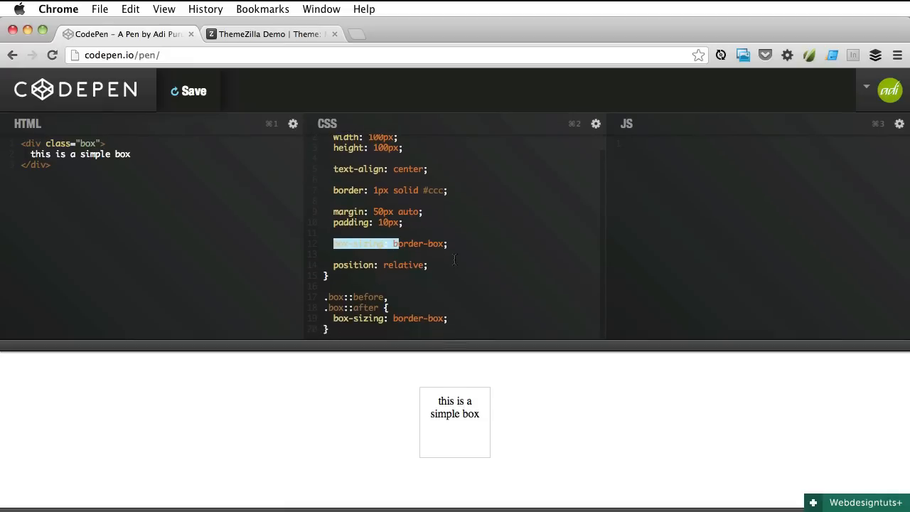
mouse_move(422, 461)
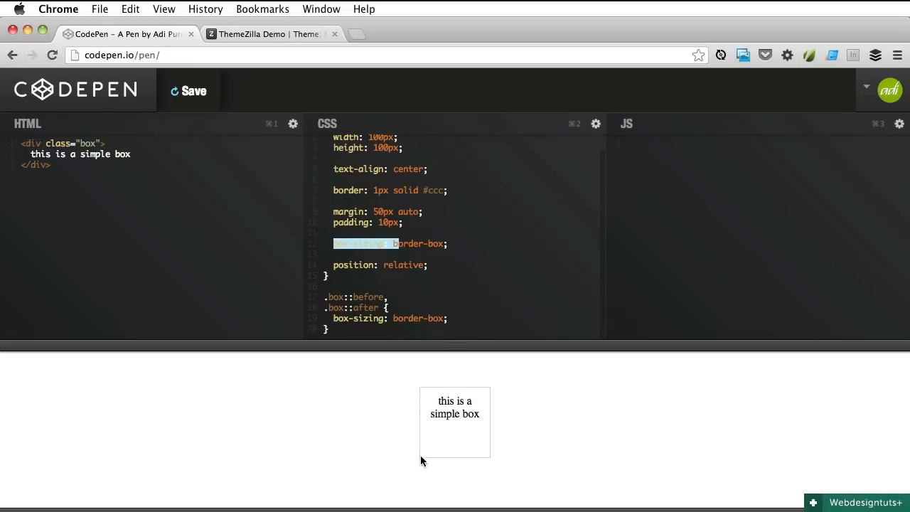
mouse_move(458, 418)
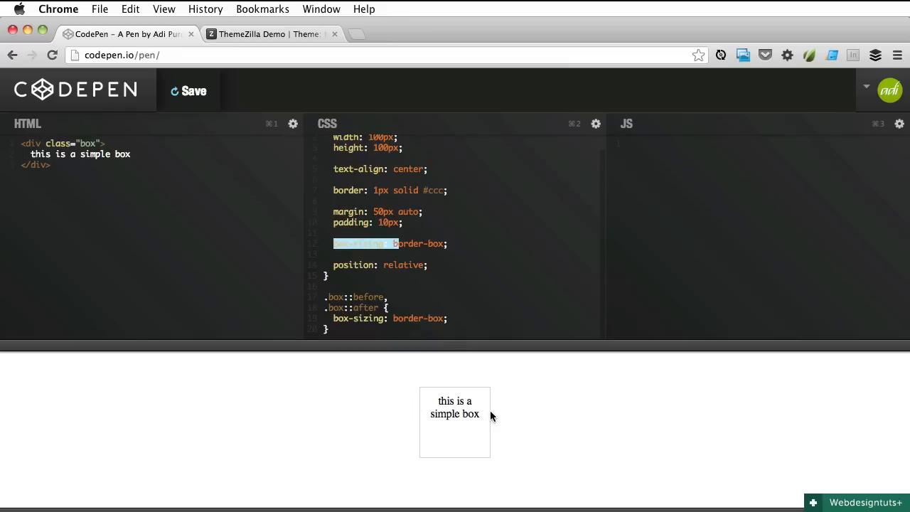
mouse_move(478, 424)
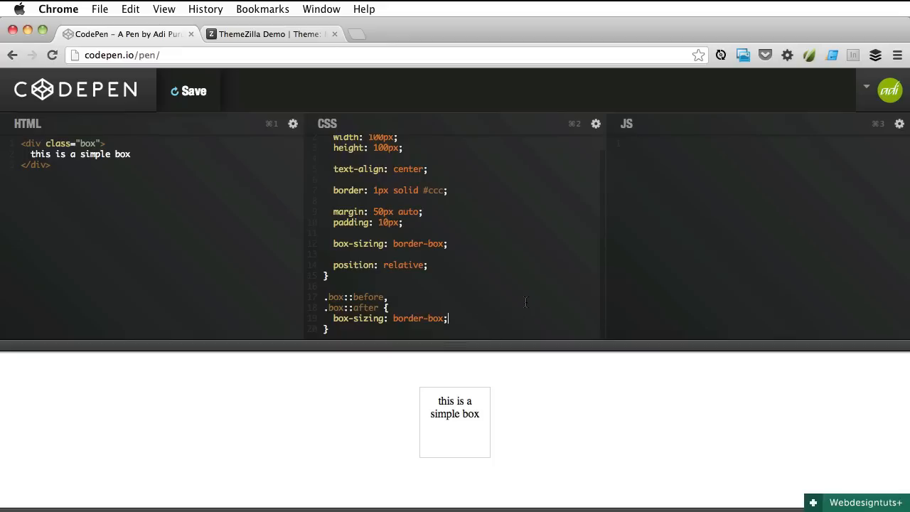
- Give the pseudo-elements position: absolute, content: '' and border: 1px solid #ccc
text(position: absol)
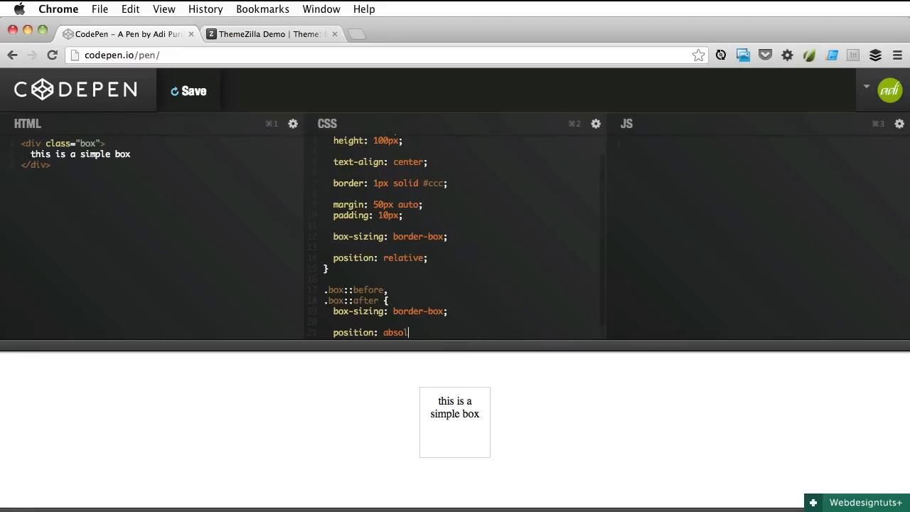
text(ute;)
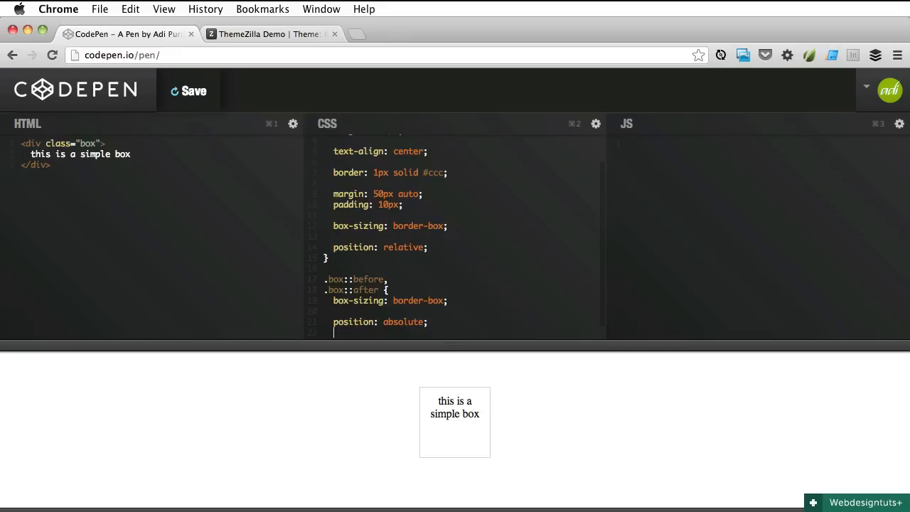
text(content)
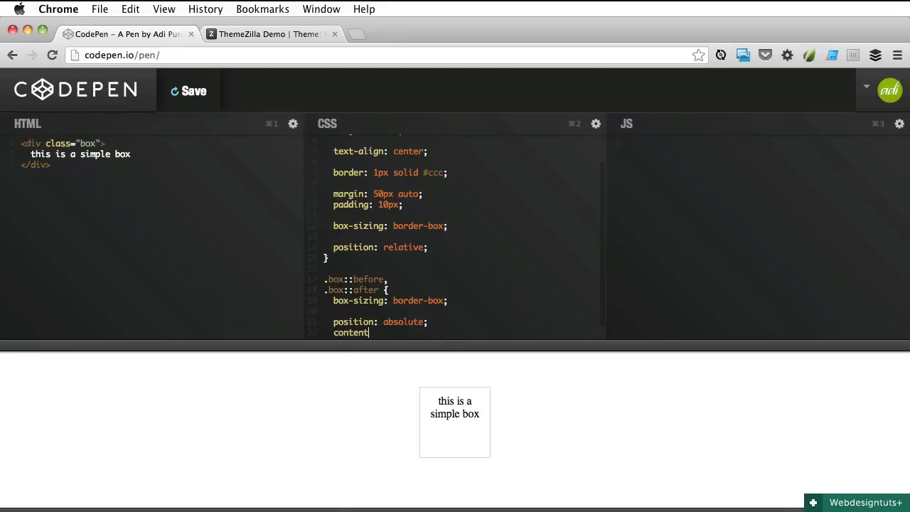
text(:)
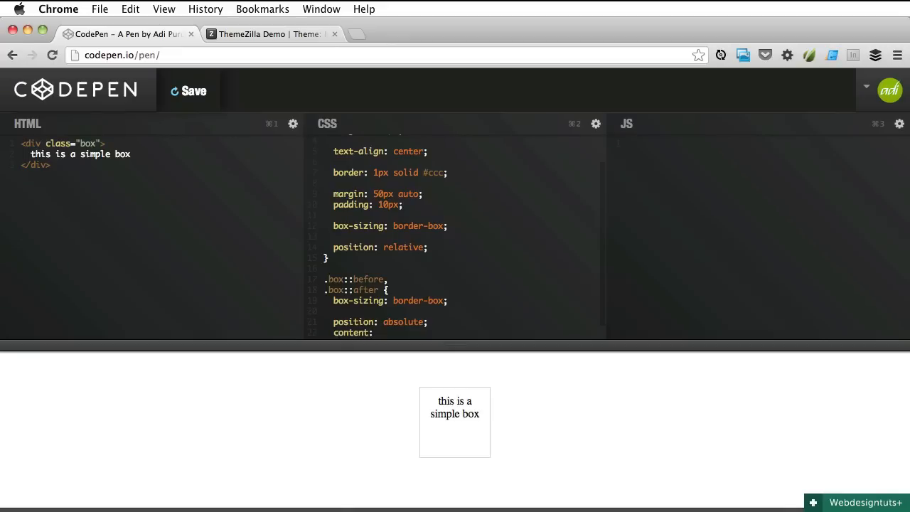
text('';)
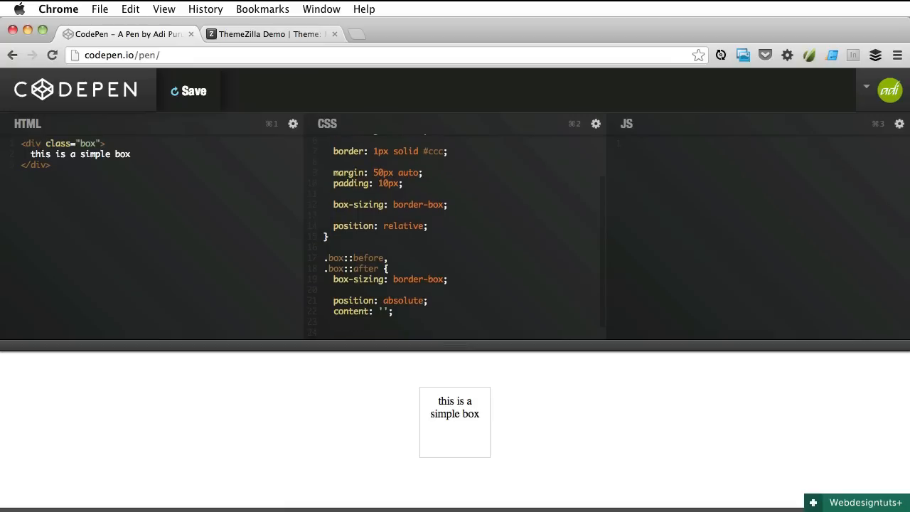
text(border: 1px solid)
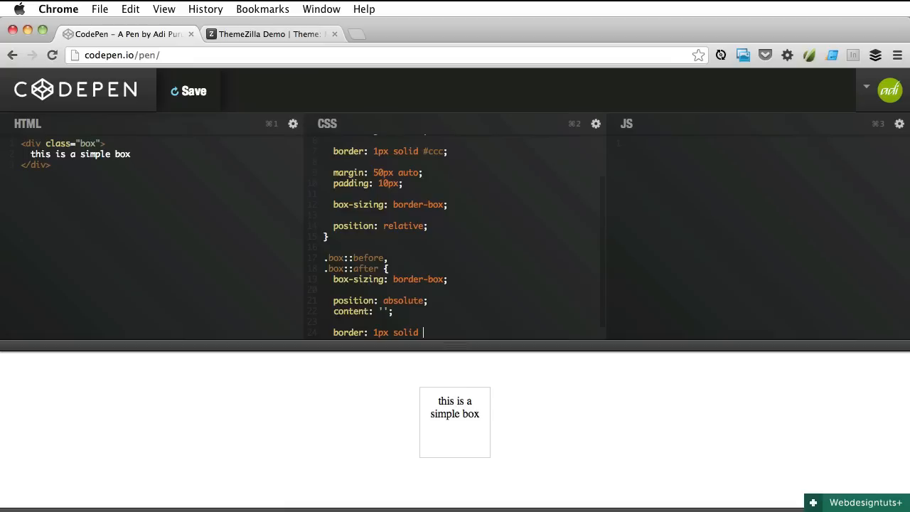
text(#ccc;)
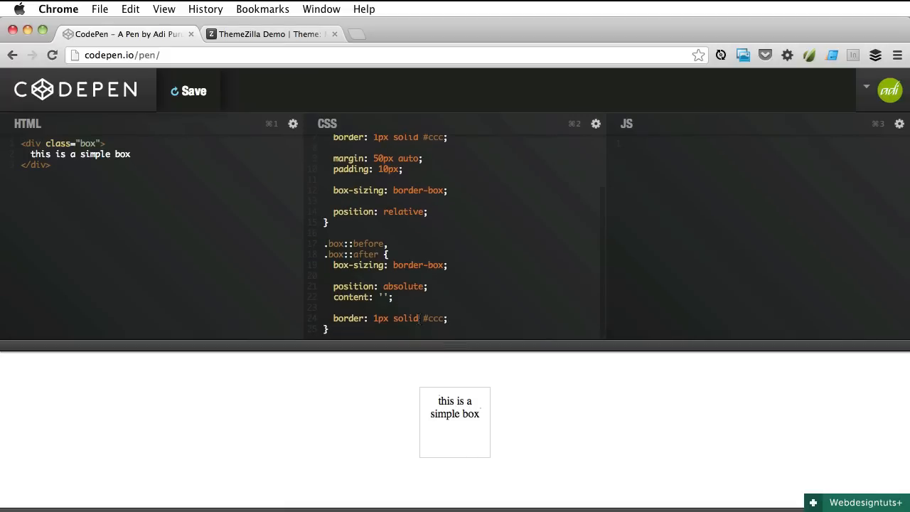
- Set shared height: 3px and start .box::before with width: 96px, left: 0
text(.box)
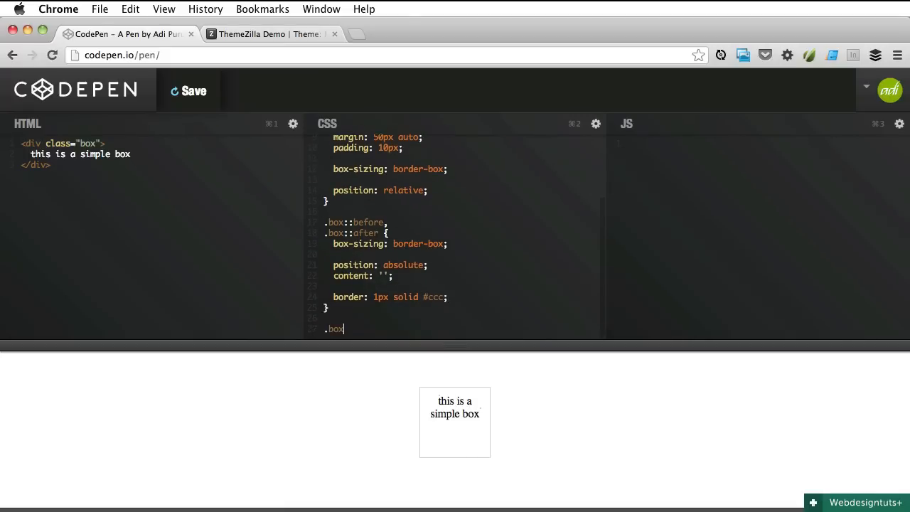
text(:before {)
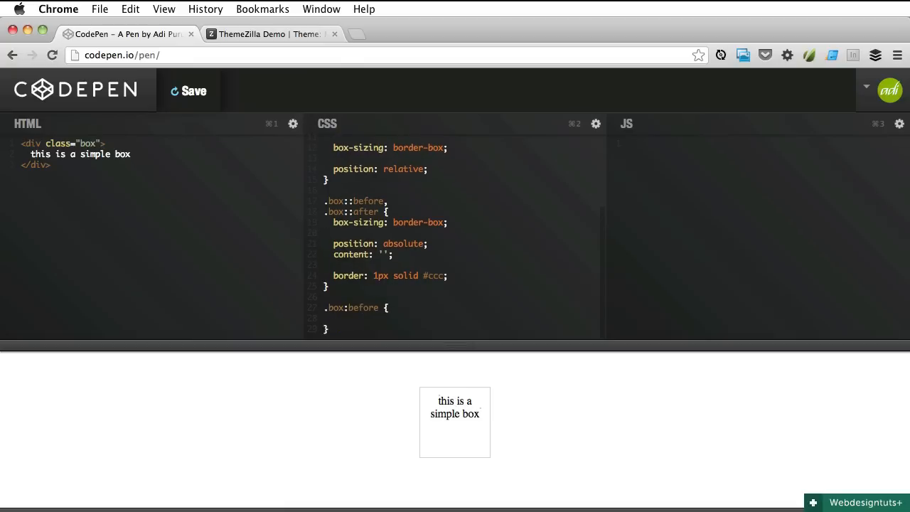
text(width:)
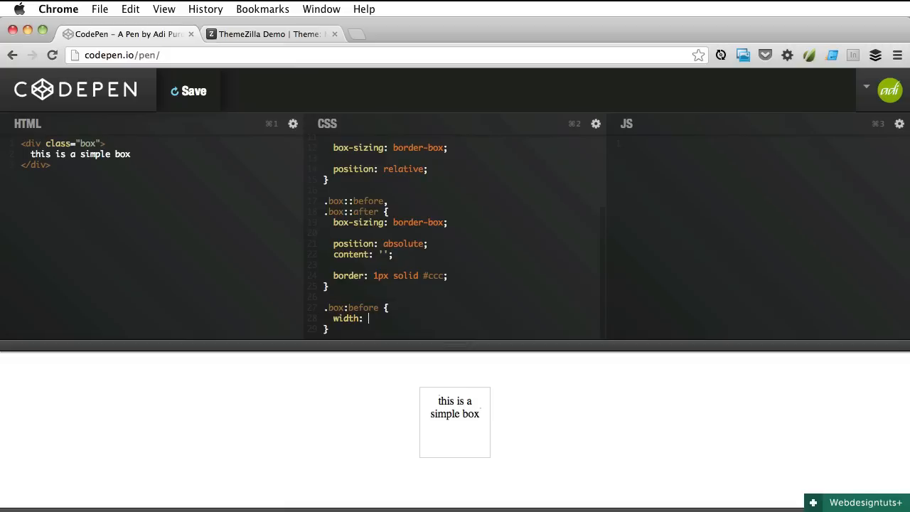
scroll(up, 3)
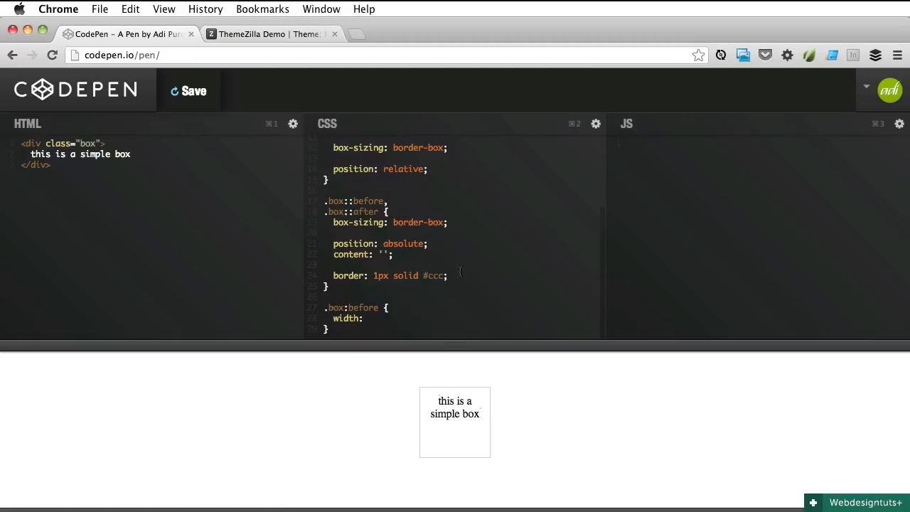
text(96px)
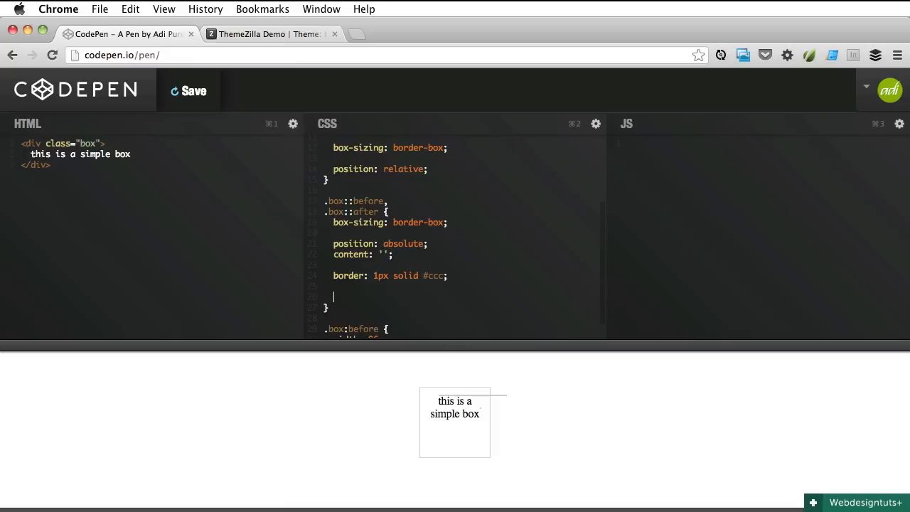
text(height: 3px)
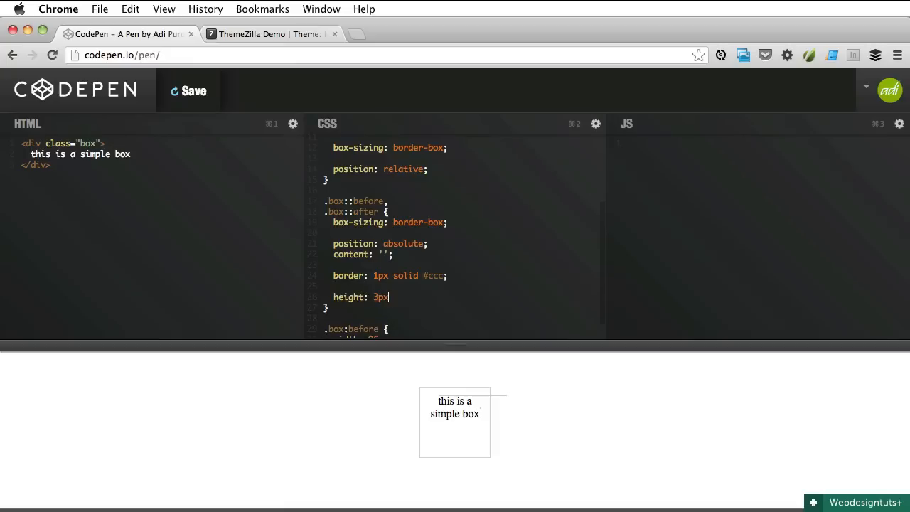
scroll(down, 3)
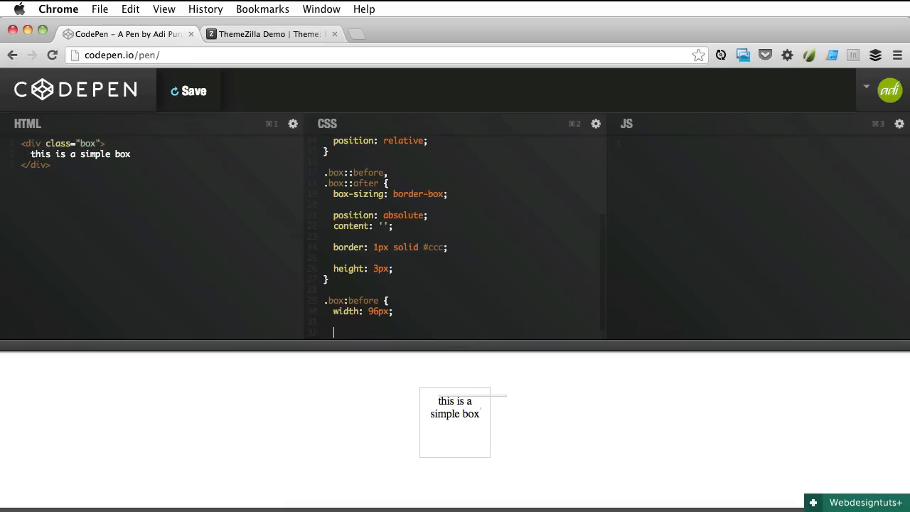
text(left)
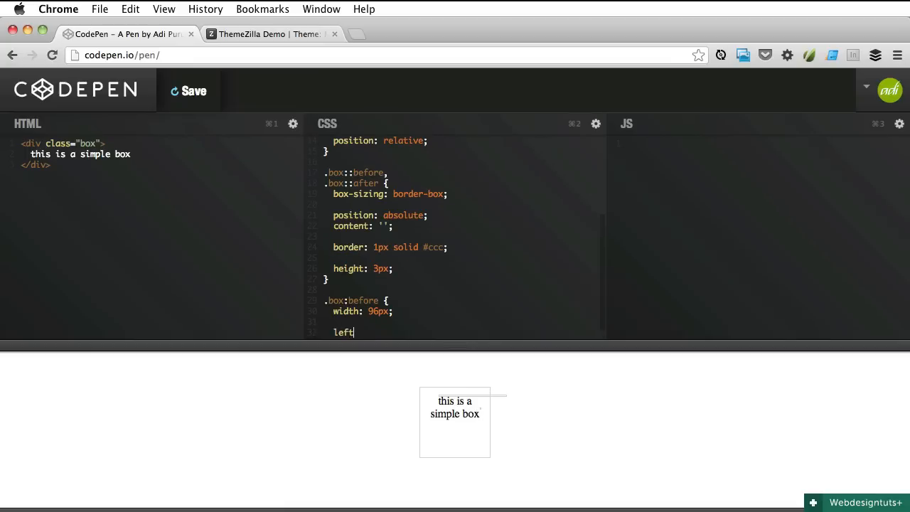
text(: 0;)
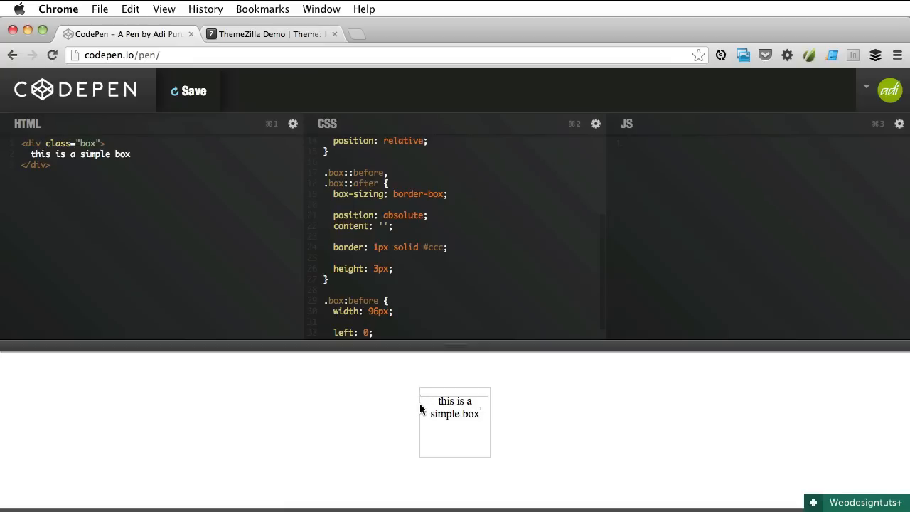
mouse_move(422, 404)
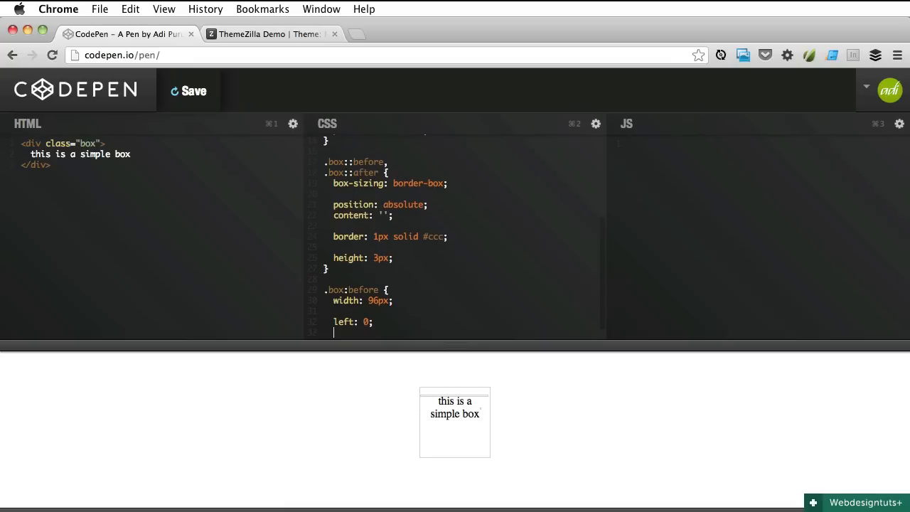
- Set the ::before sheet to bottom: -3px and change its left offset to 1px
text(bottom:)
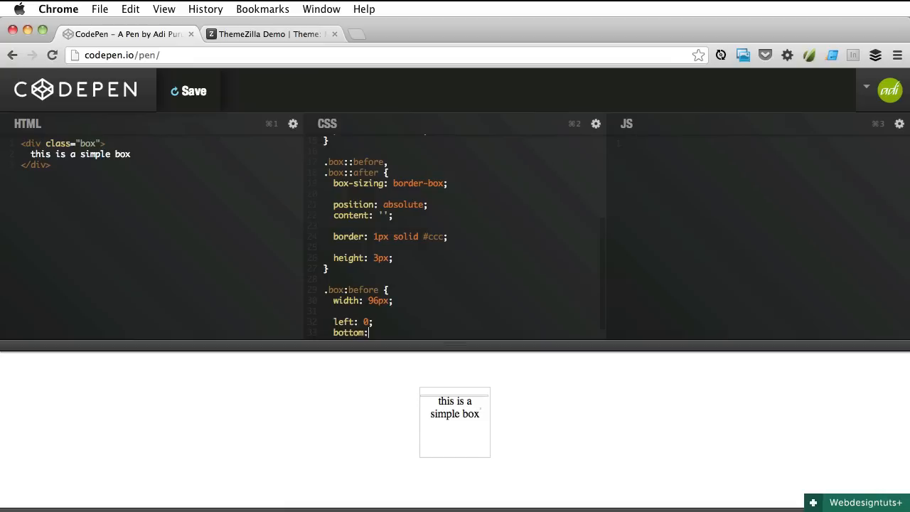
text(-)
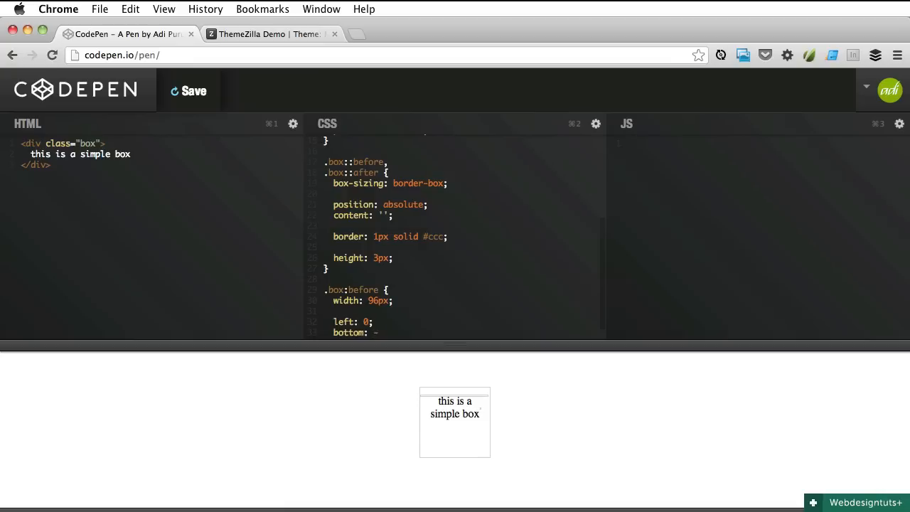
text(3px;)
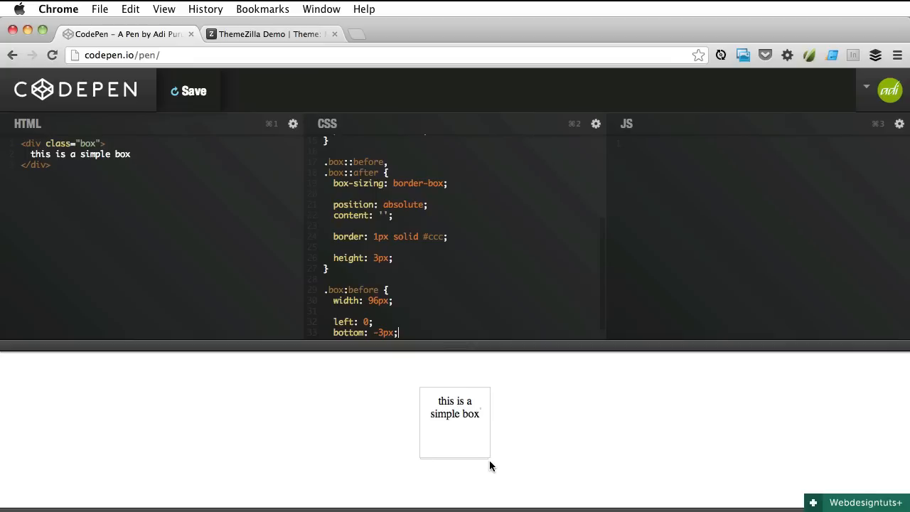
mouse_move(486, 466)
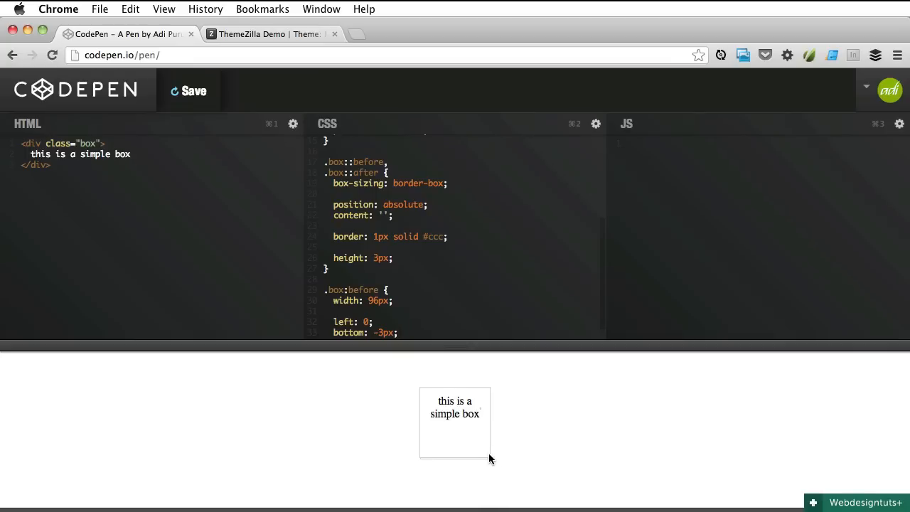
mouse_move(491, 454)
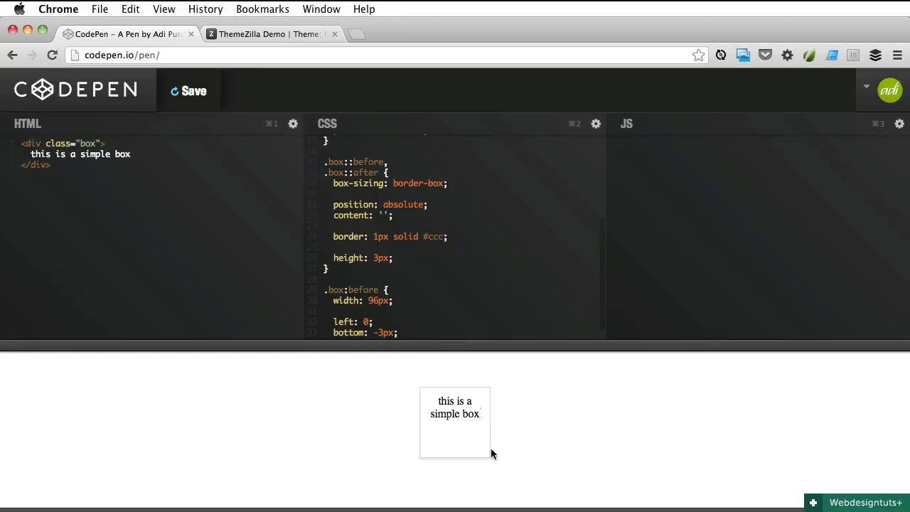
mouse_move(479, 489)
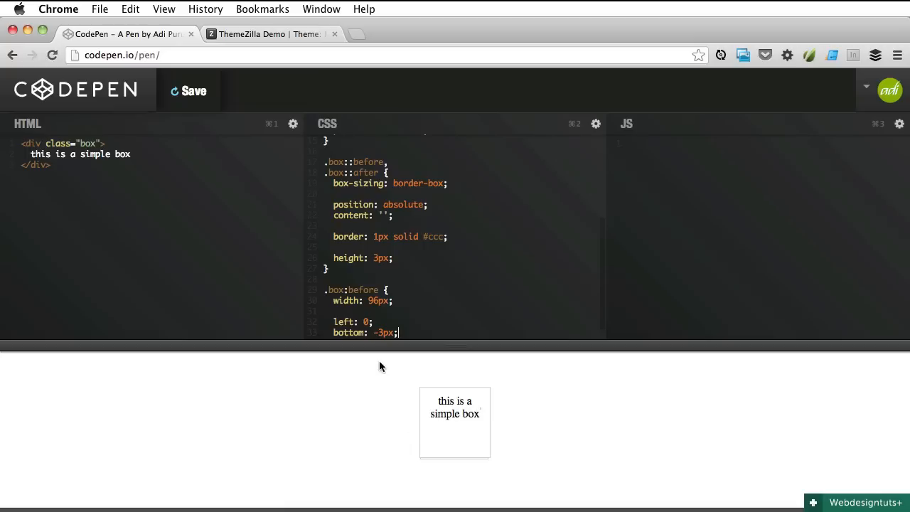
double_click(366, 321)
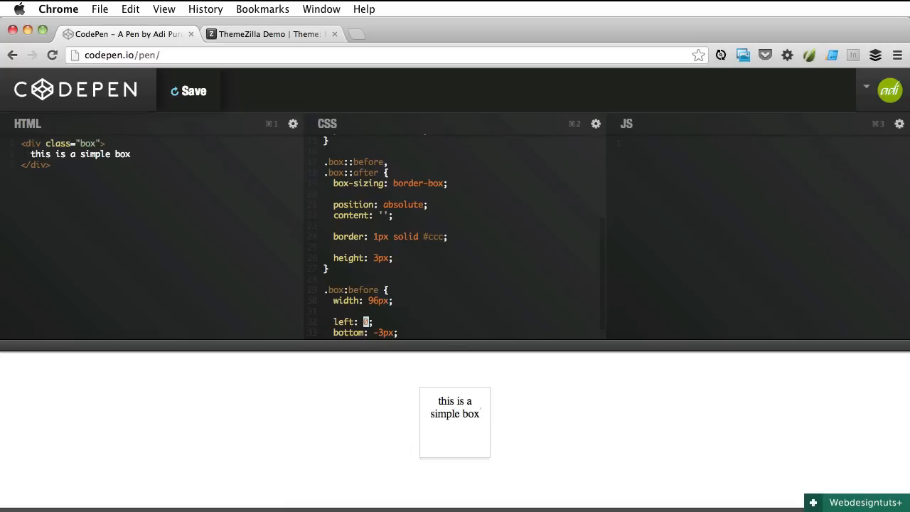
text(1px)
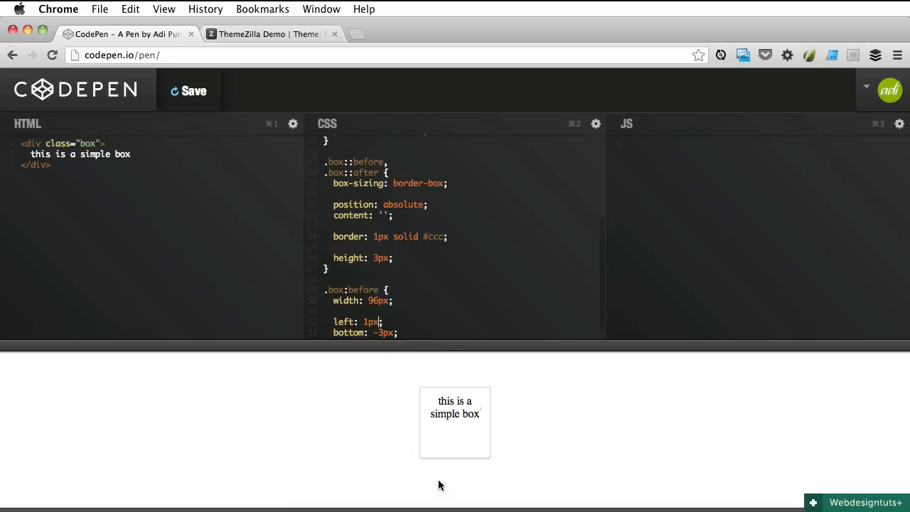
mouse_move(489, 472)
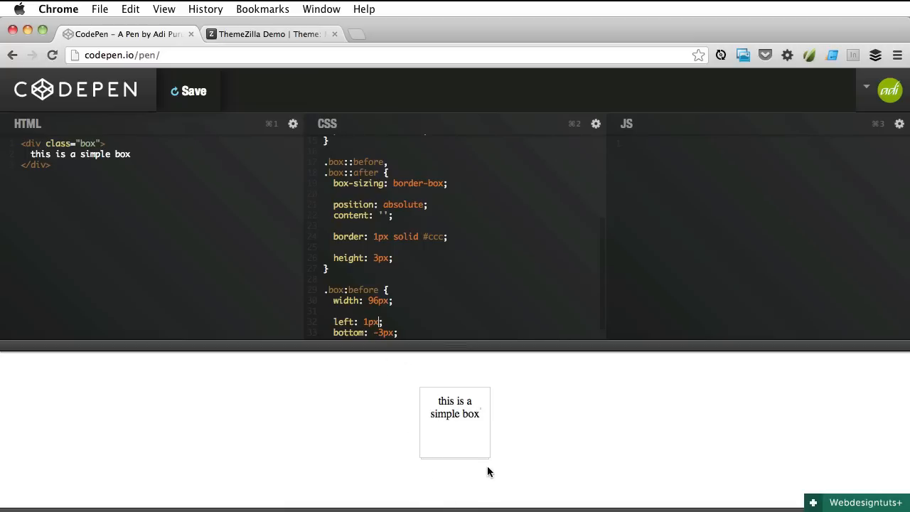
mouse_move(469, 507)
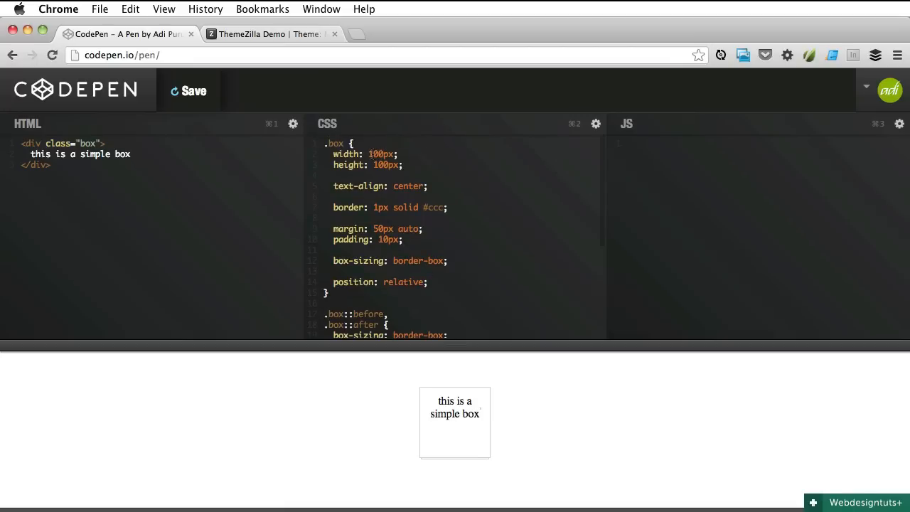
scroll(down, 3)
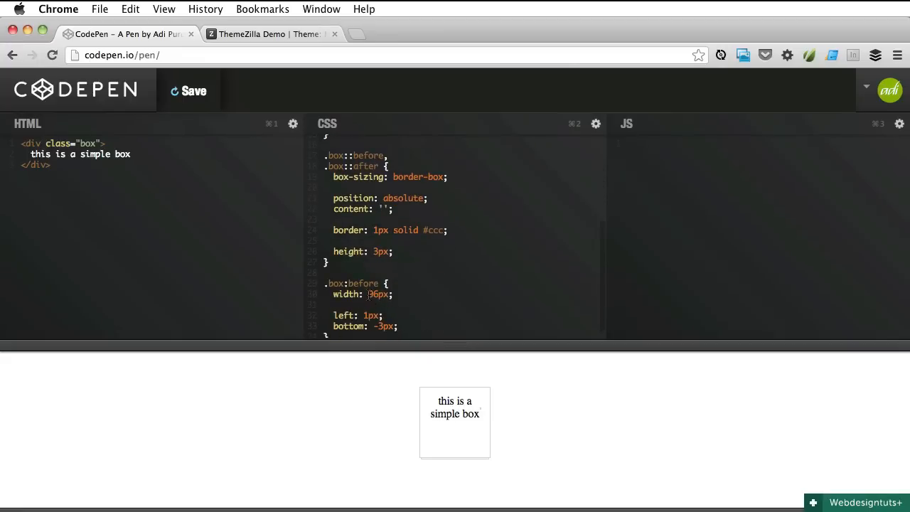
double_click(378, 293)
text(:)
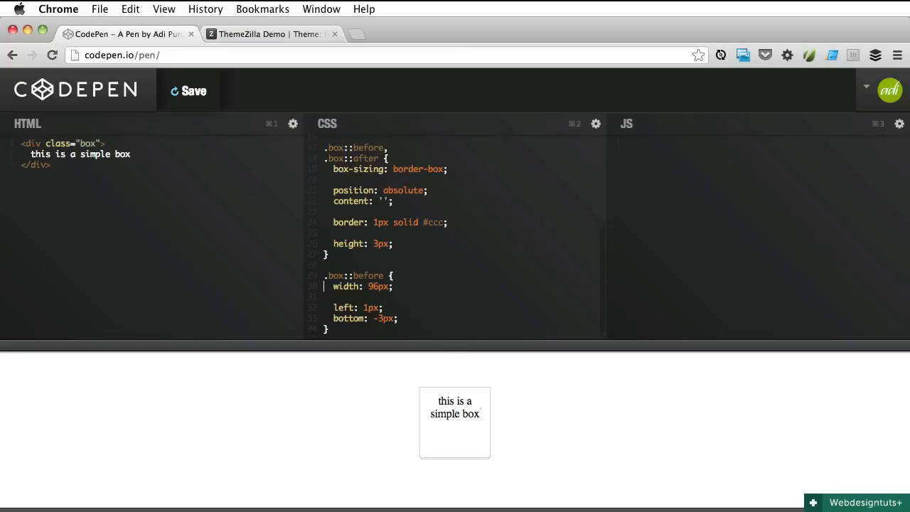
click(327, 328)
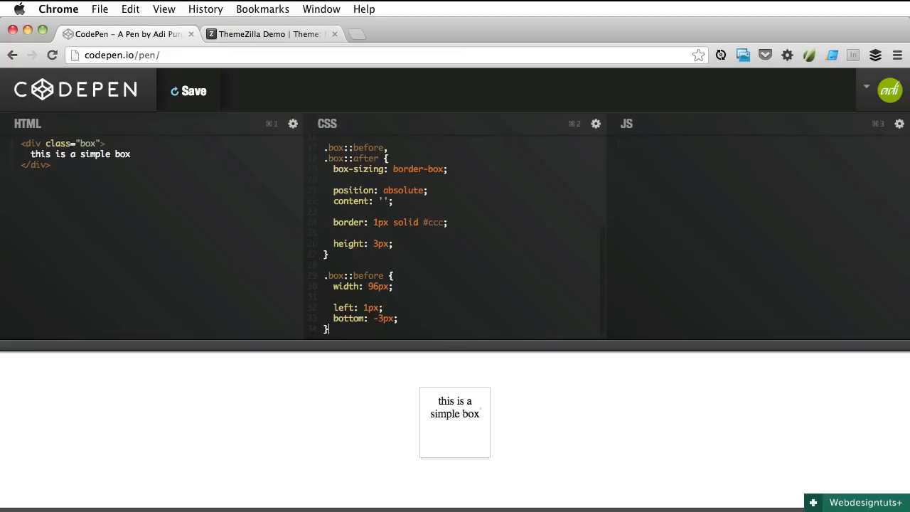
- Set the .box::after sheet's left offset to 3px
scroll(down, 3)
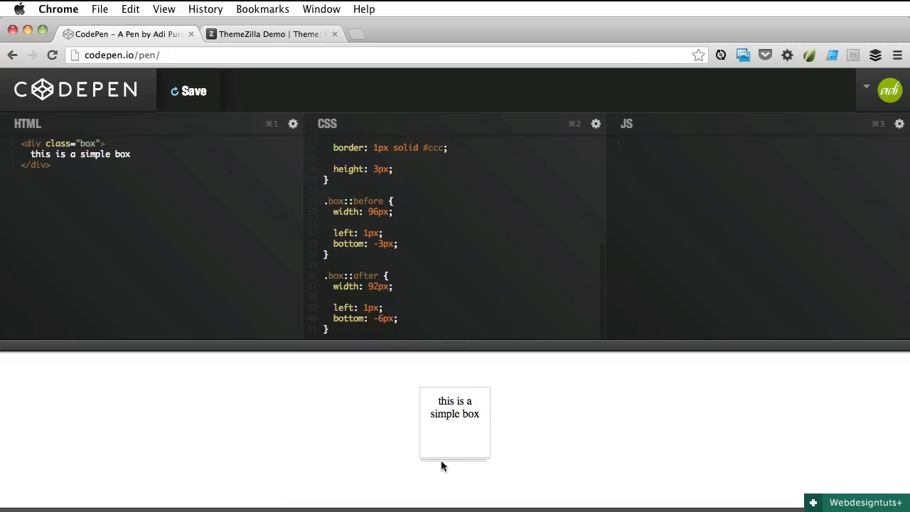
mouse_move(462, 476)
text(5)
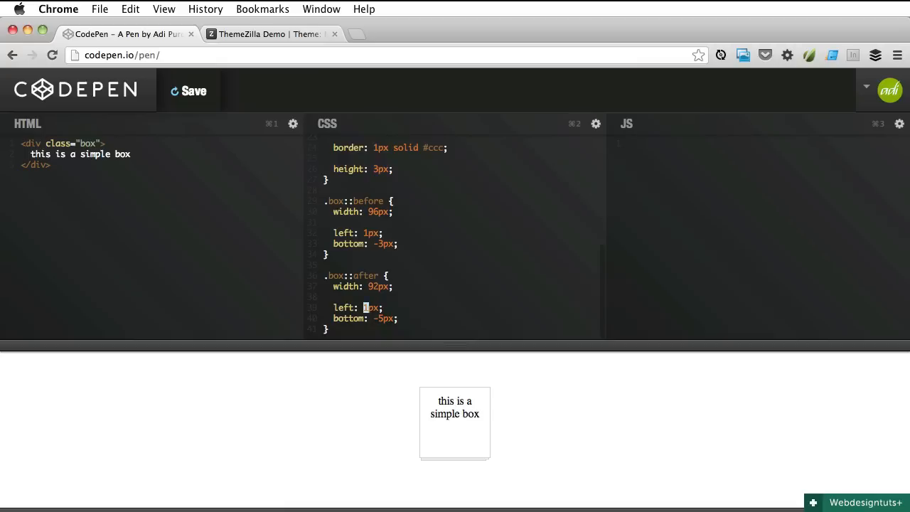
text(3)
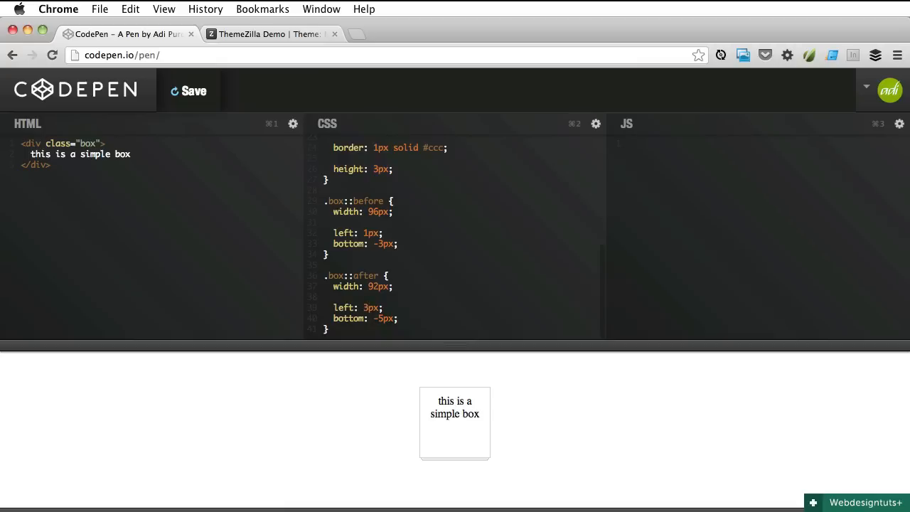
mouse_move(492, 480)
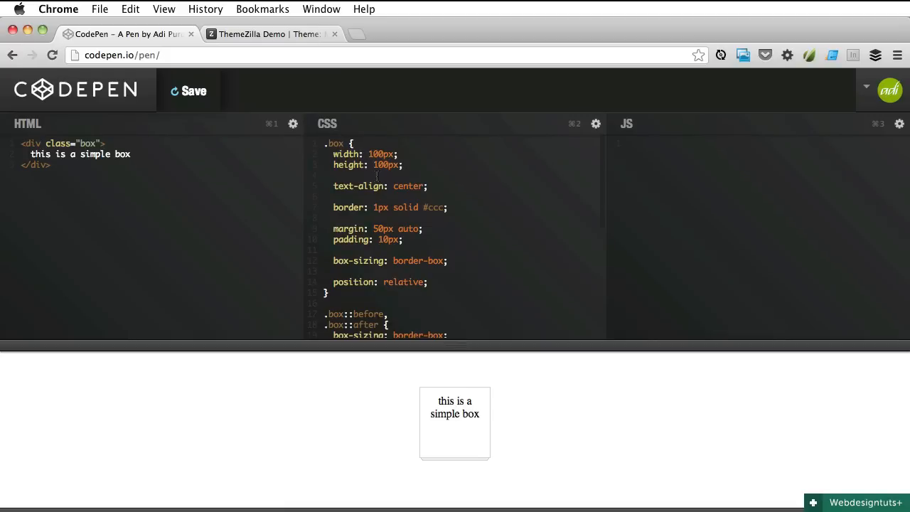
mouse_move(524, 418)
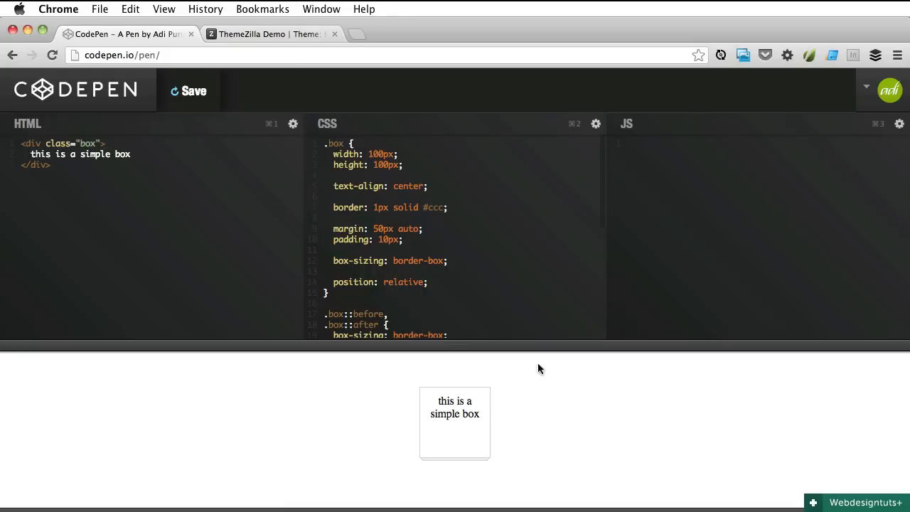
mouse_move(543, 398)
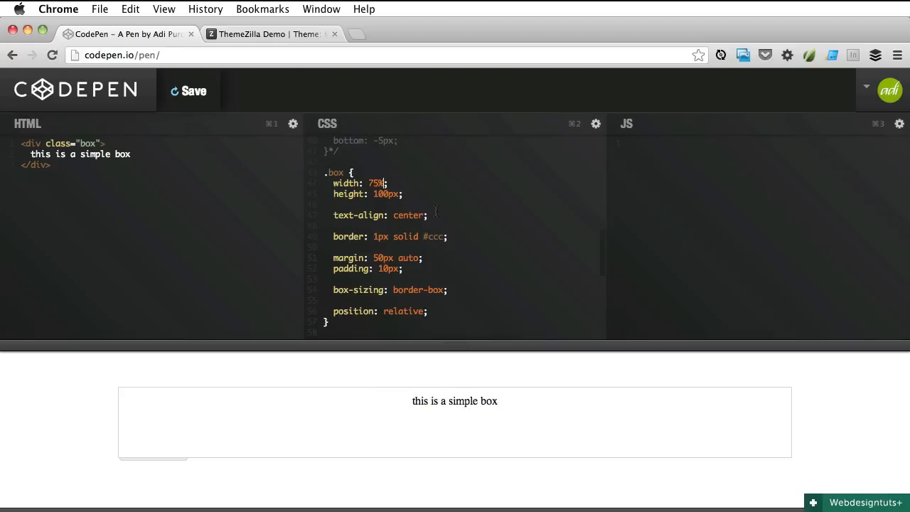
mouse_move(122, 463)
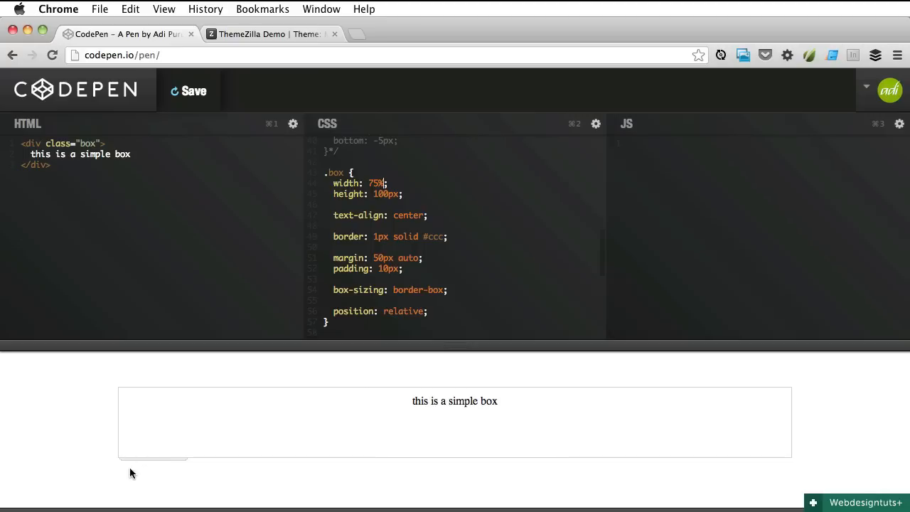
mouse_move(162, 460)
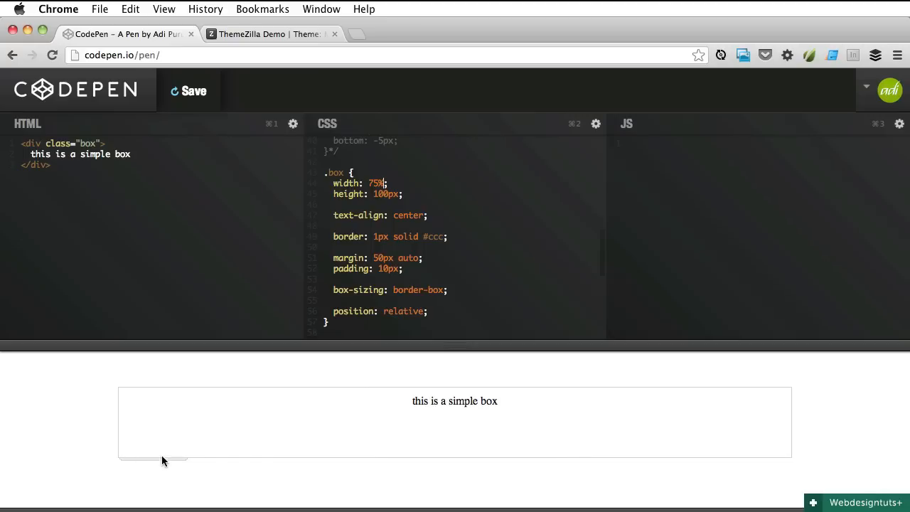
- Change the ::before sheet to width 99% and left .5%
scroll(down, 3)
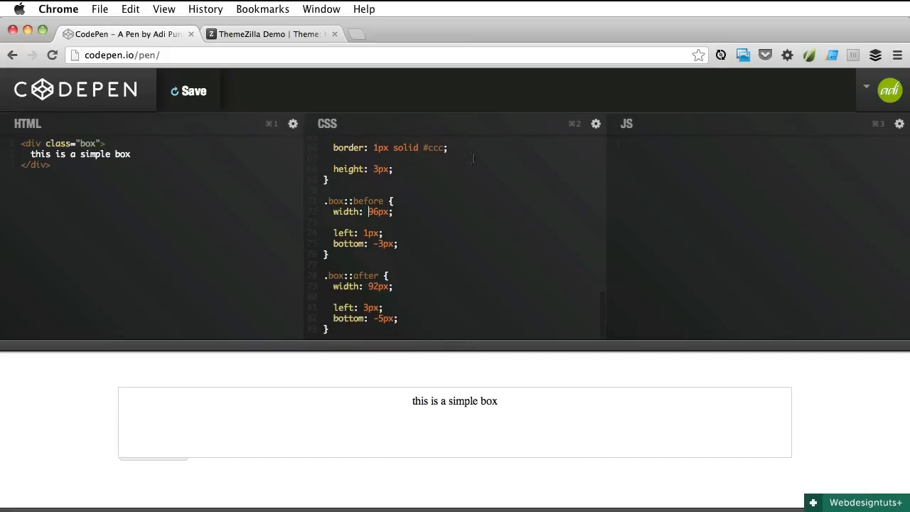
double_click(378, 210)
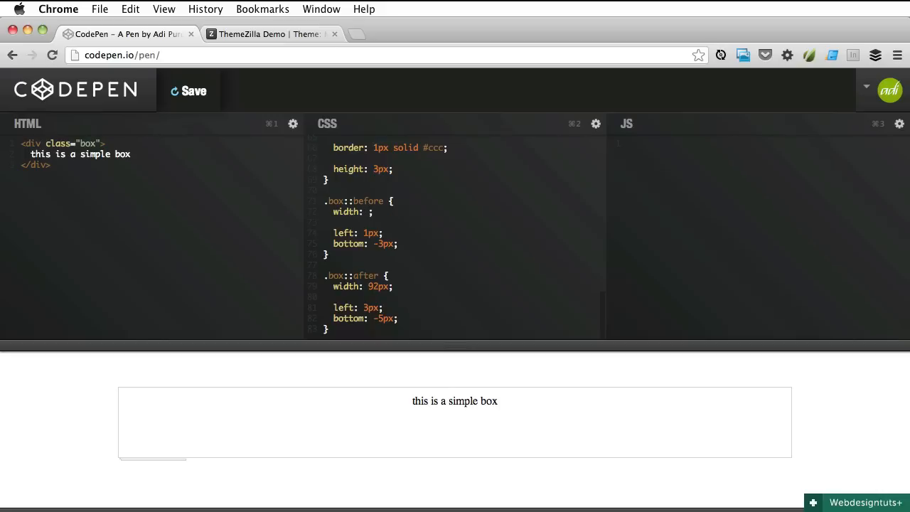
text(99%)
text(8%)
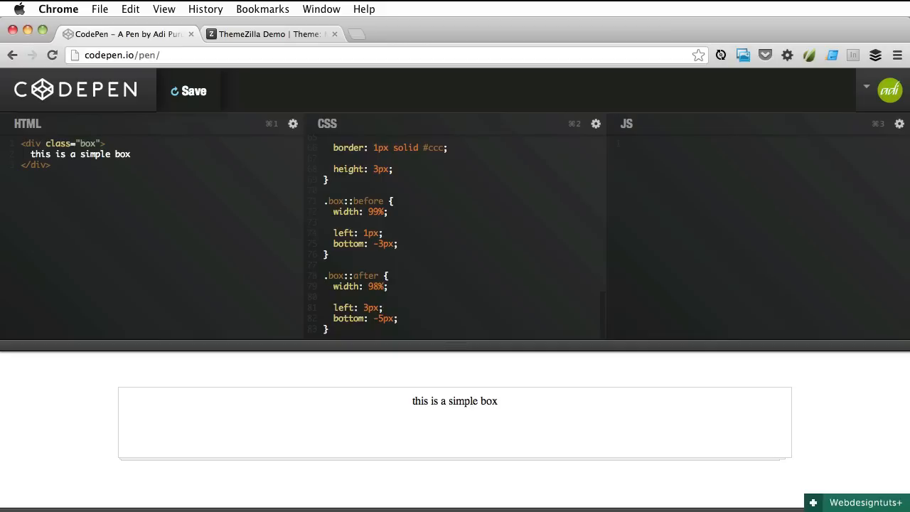
mouse_move(500, 136)
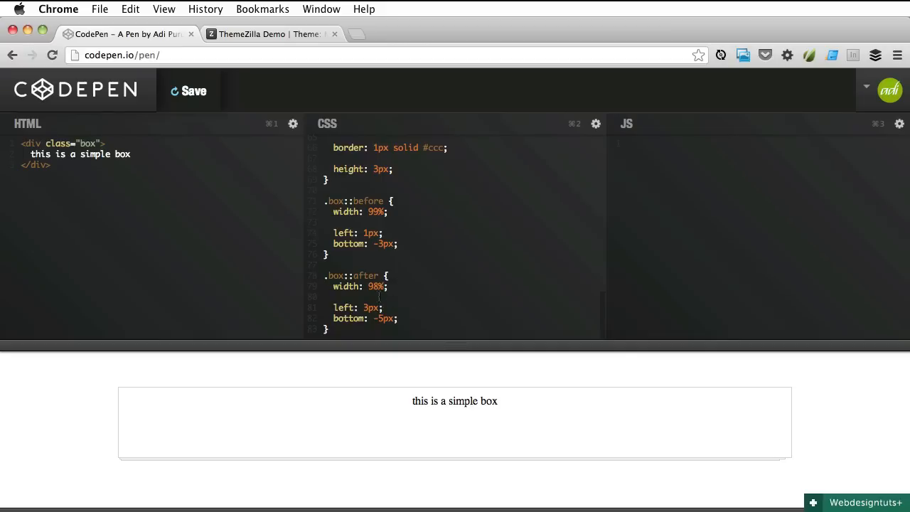
mouse_move(466, 182)
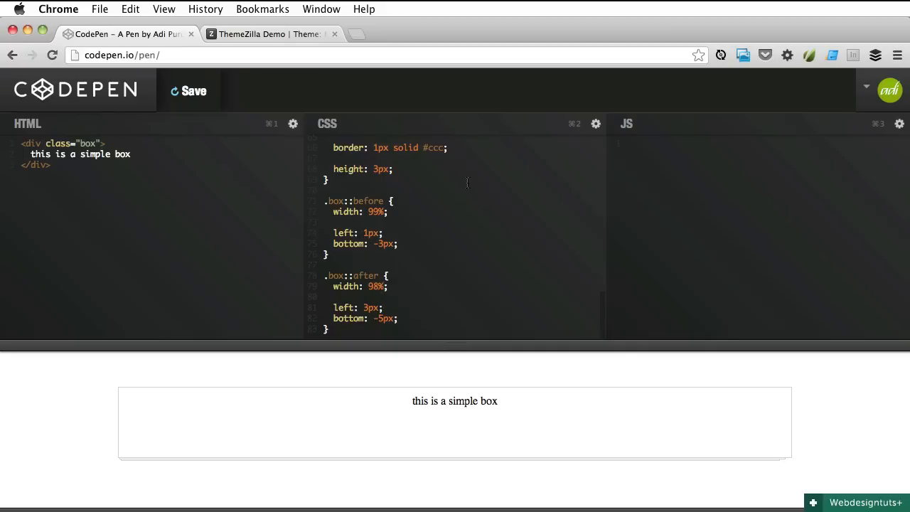
double_click(371, 233)
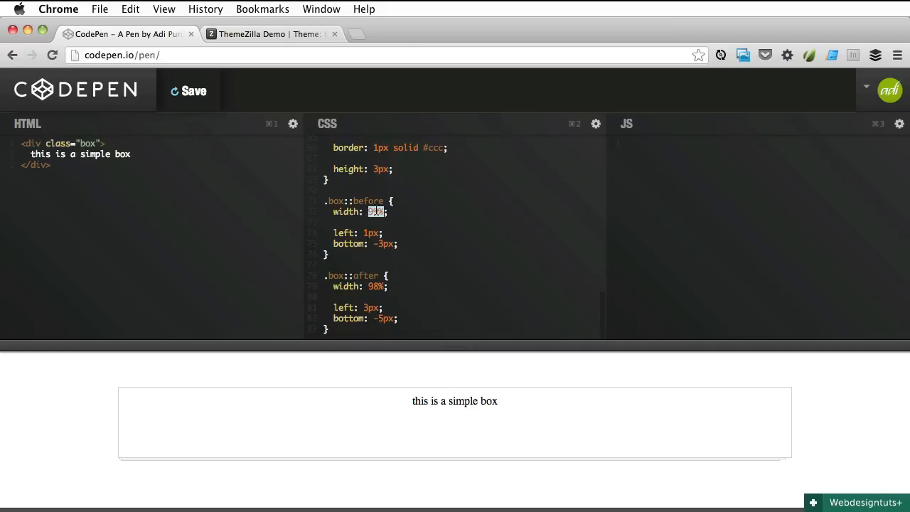
text(99%)
click(358, 233)
text(.)
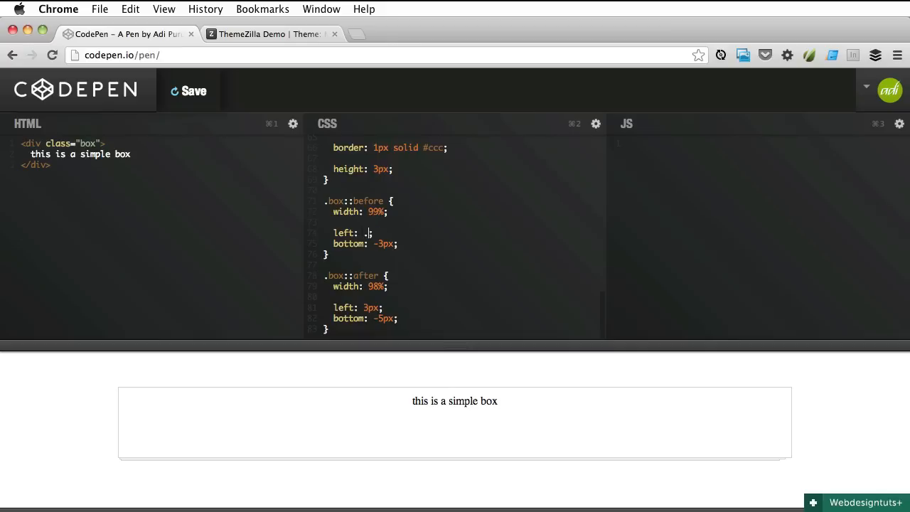
text(5%)
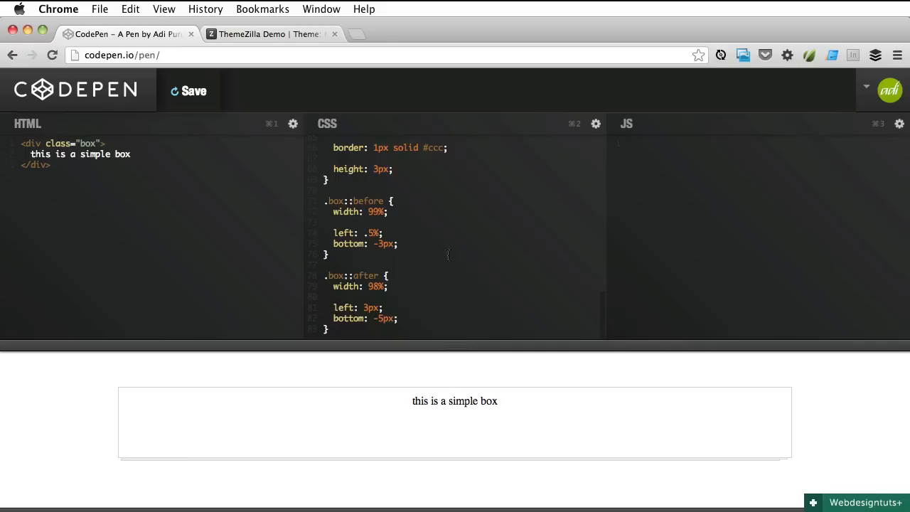
- Change the ::after sheet to width 98% and left 1%
click(376, 285)
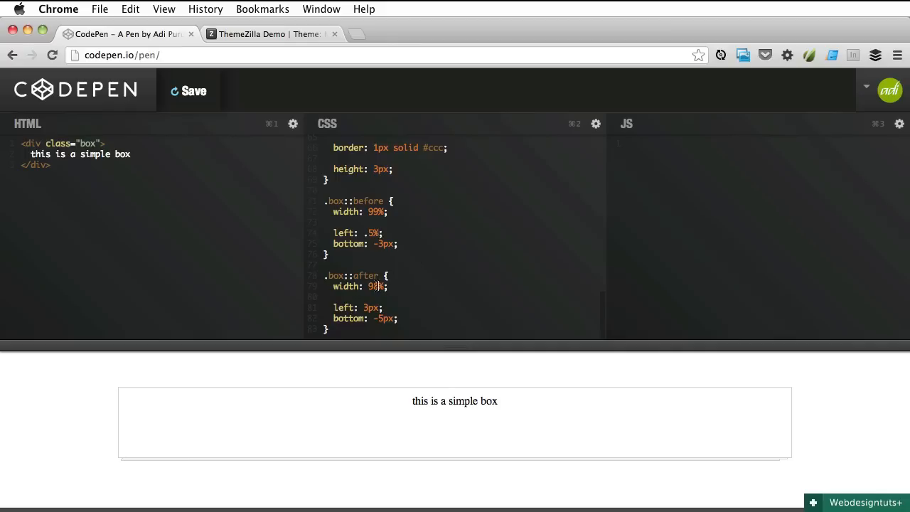
double_click(375, 286)
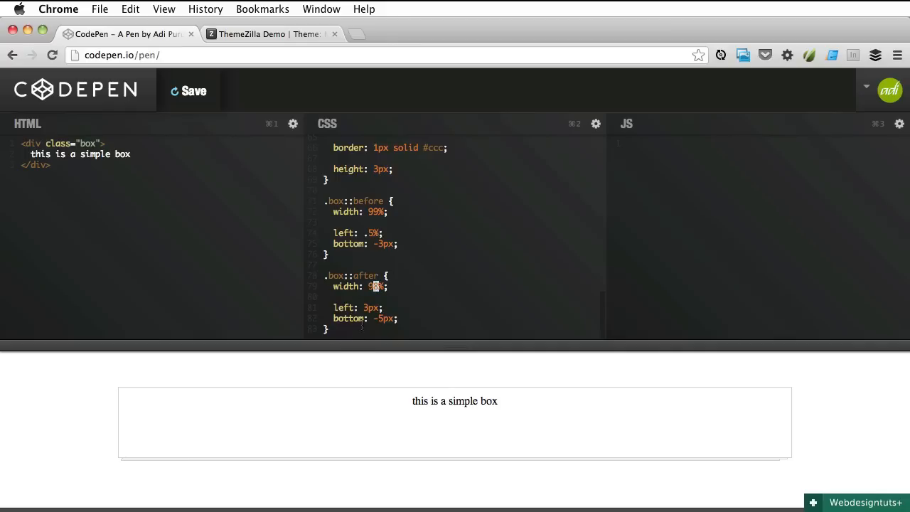
double_click(370, 307)
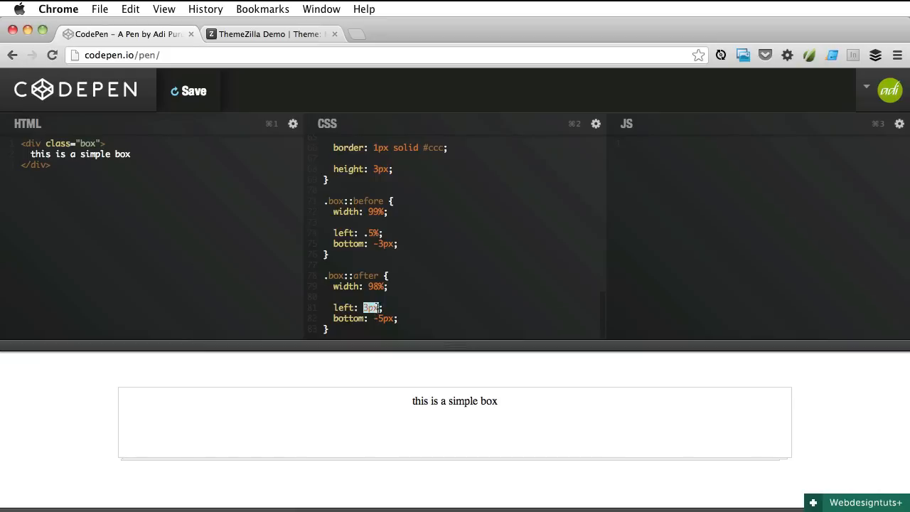
text(1%)
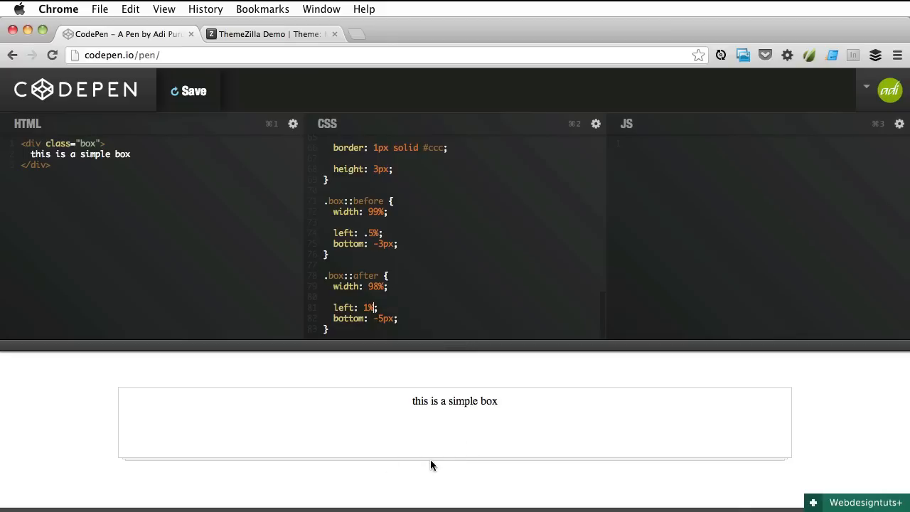
mouse_move(224, 464)
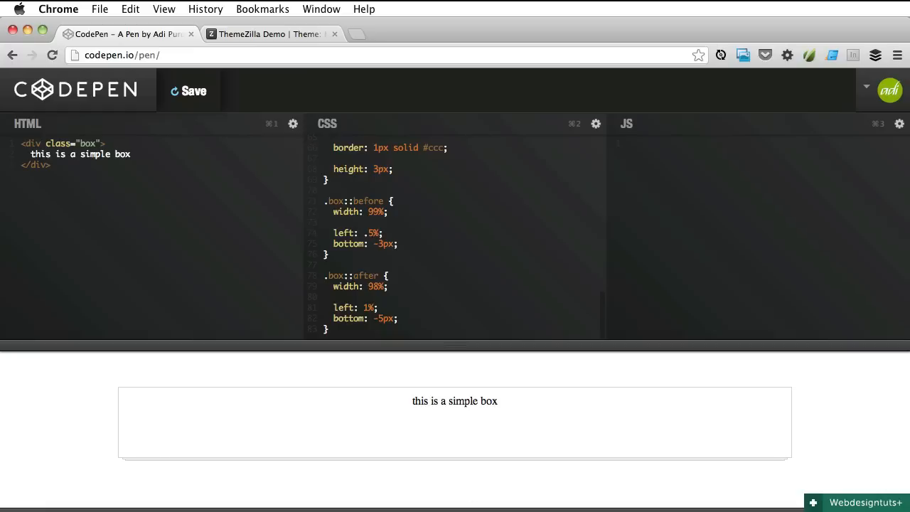
mouse_move(574, 435)
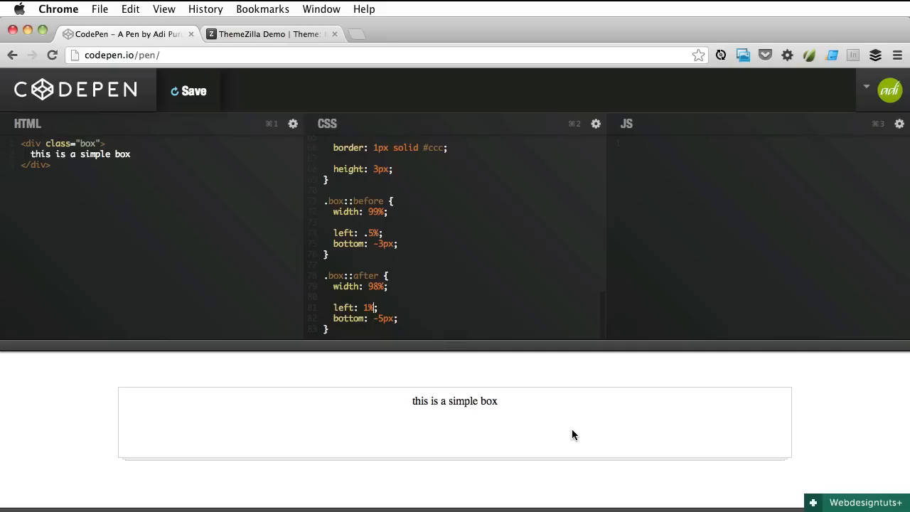
mouse_move(122, 490)
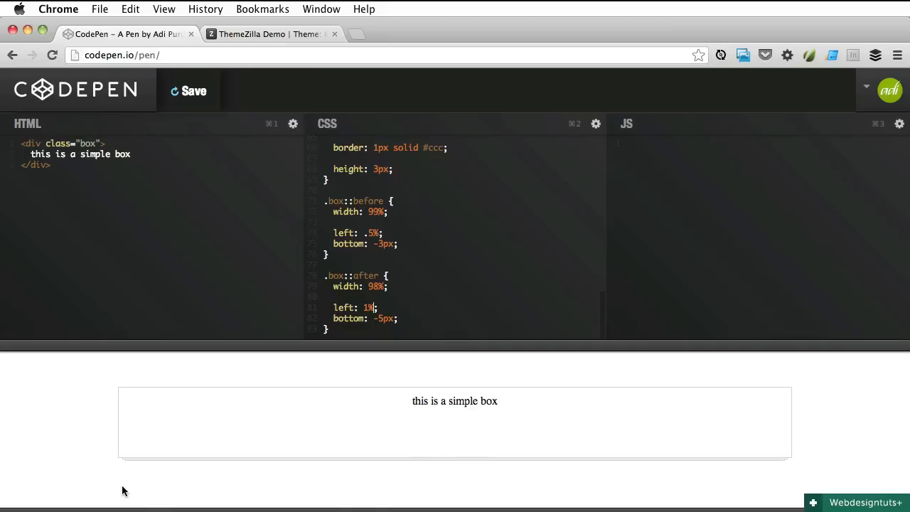
mouse_move(183, 445)
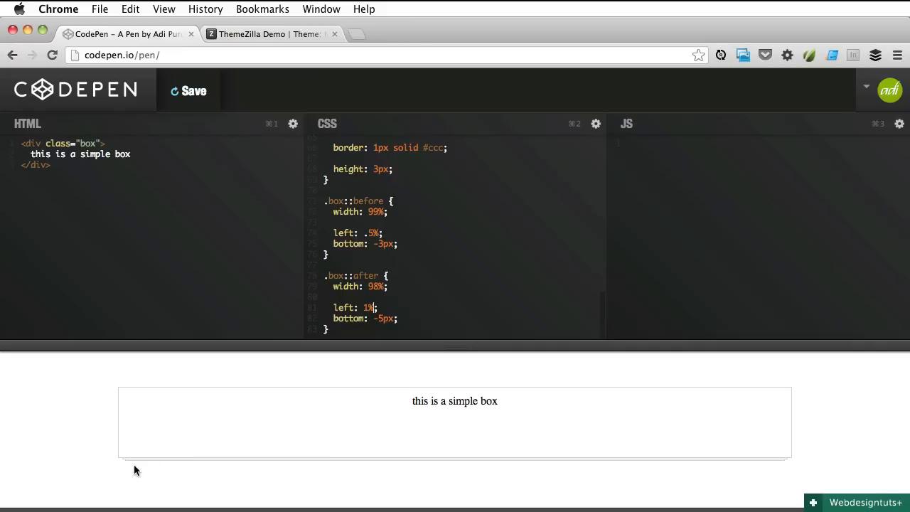
mouse_move(787, 483)
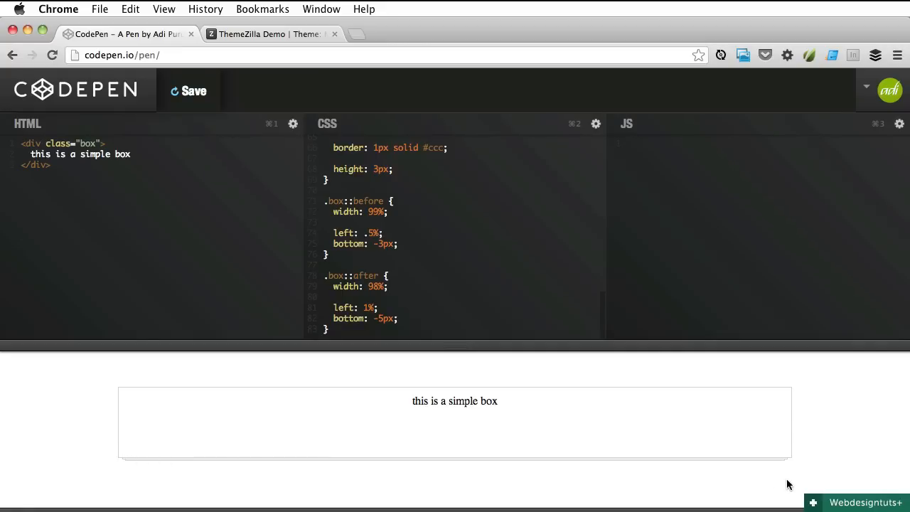
mouse_move(603, 338)
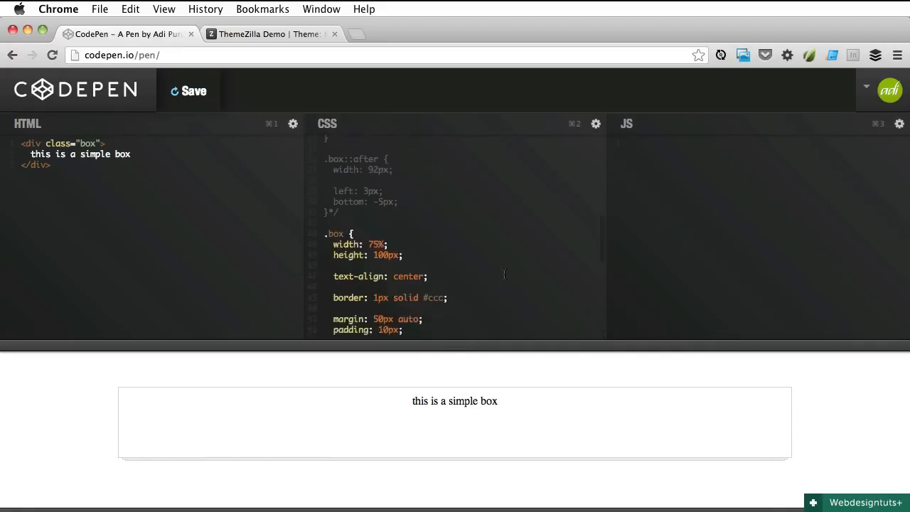
- Scroll the CSS editor to show the commented-out fixed-width box and sheet rules
scroll(down, 3)
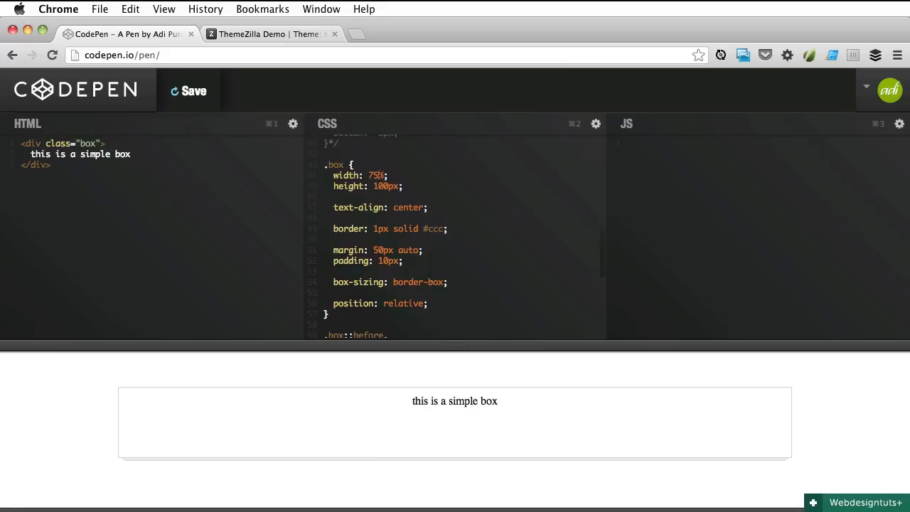
mouse_move(417, 228)
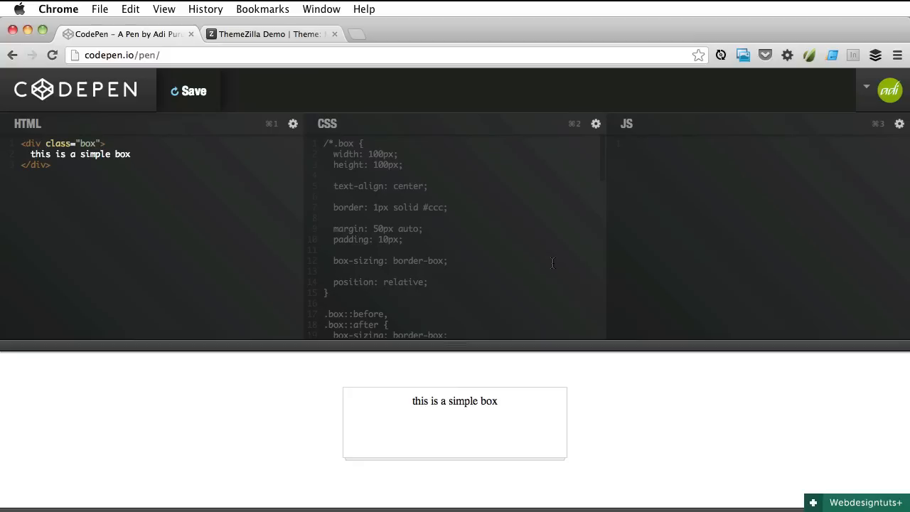
scroll(down, 3)
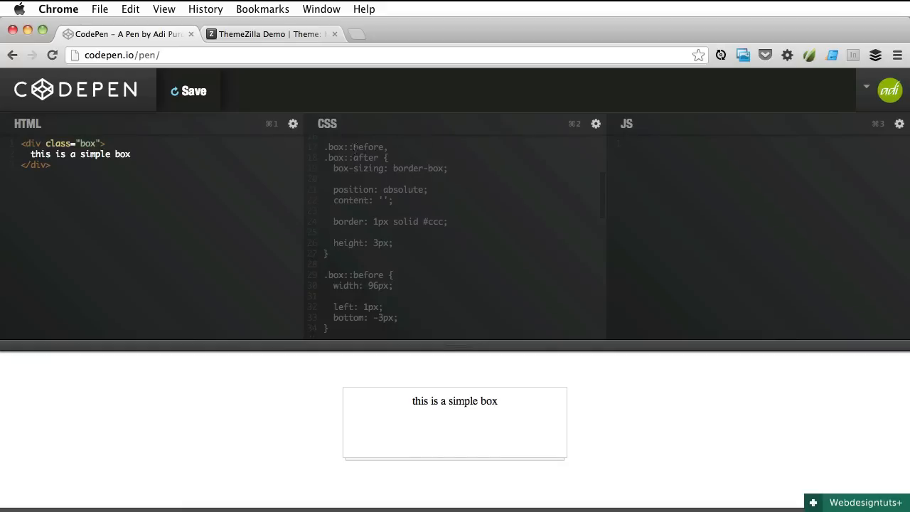
mouse_move(514, 249)
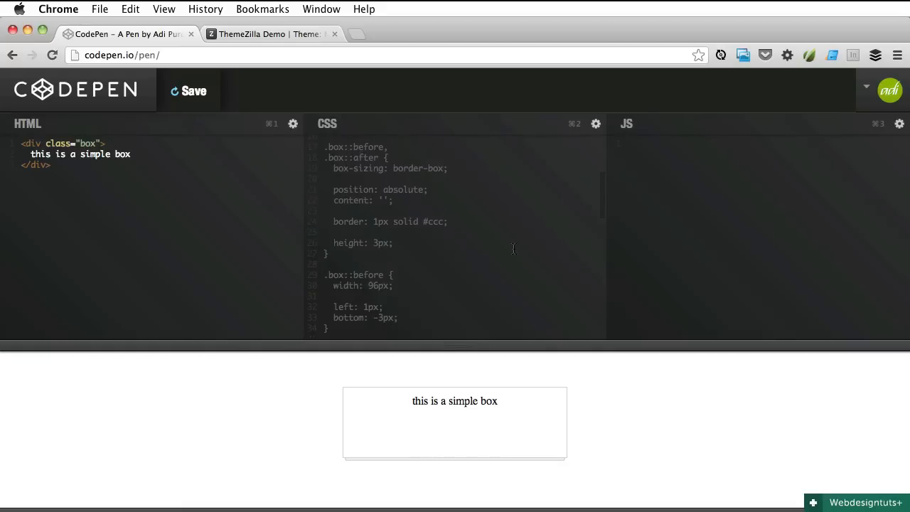